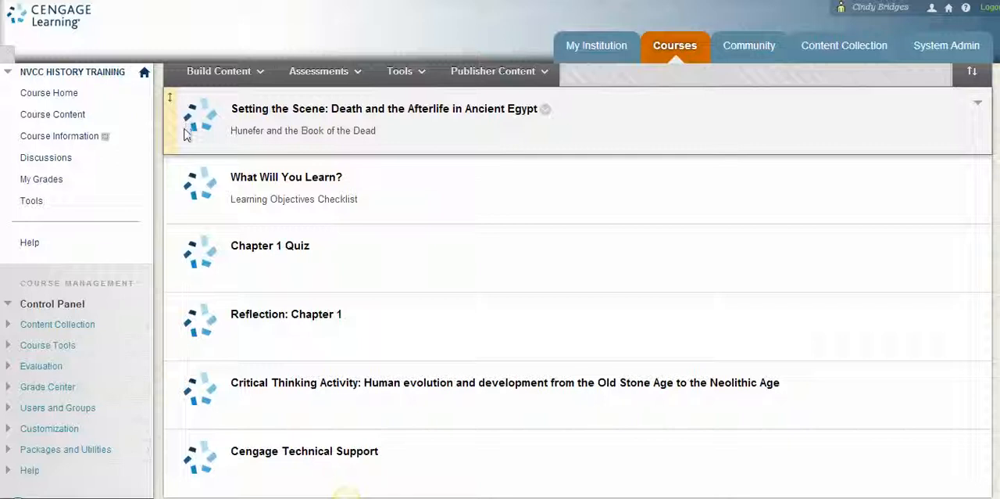
pyautogui.moveTo(171, 190)
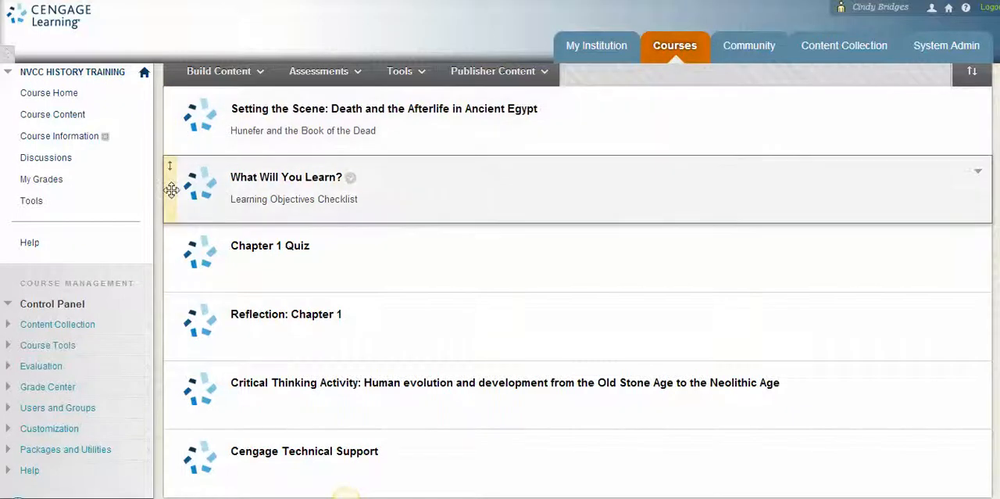
pyautogui.moveTo(181, 323)
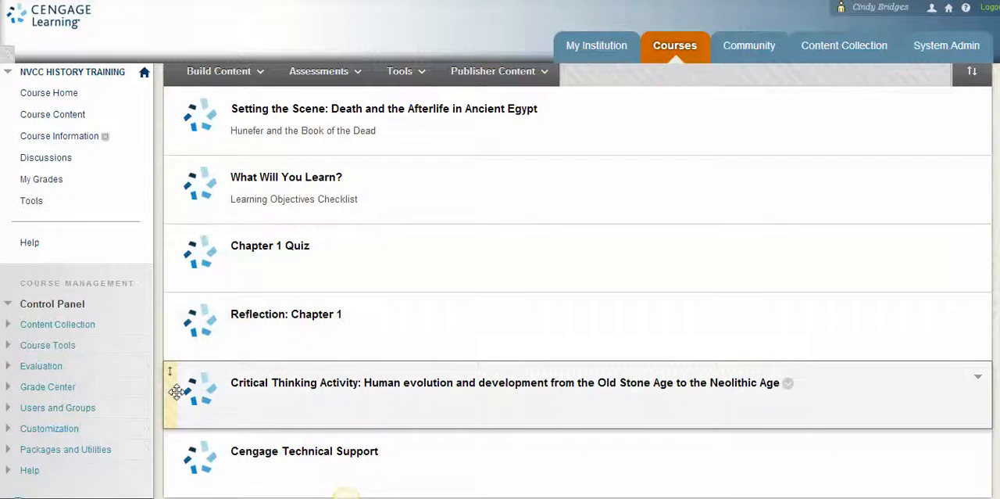
pyautogui.moveTo(248, 408)
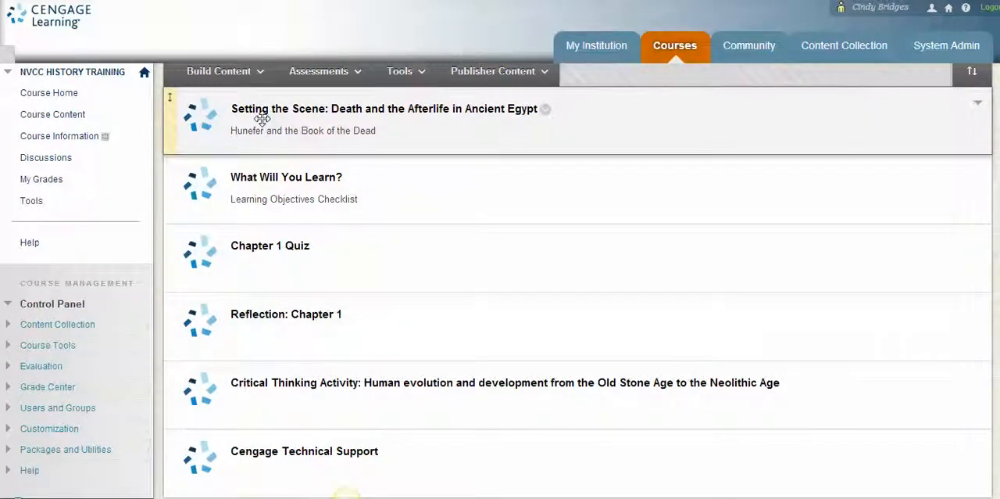
pyautogui.moveTo(314, 115)
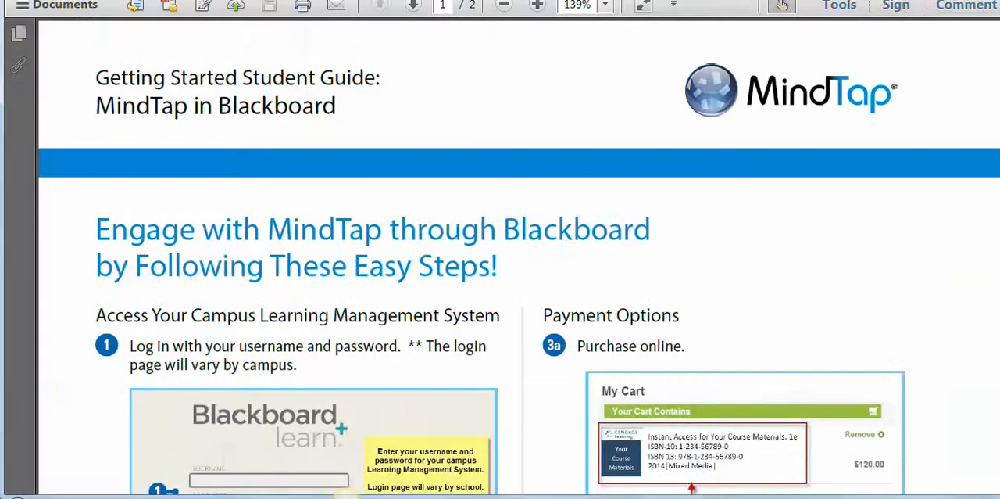
# Scroll through the PDF guide's login, course access and payment steps 1–3c
pyautogui.scroll(-3)
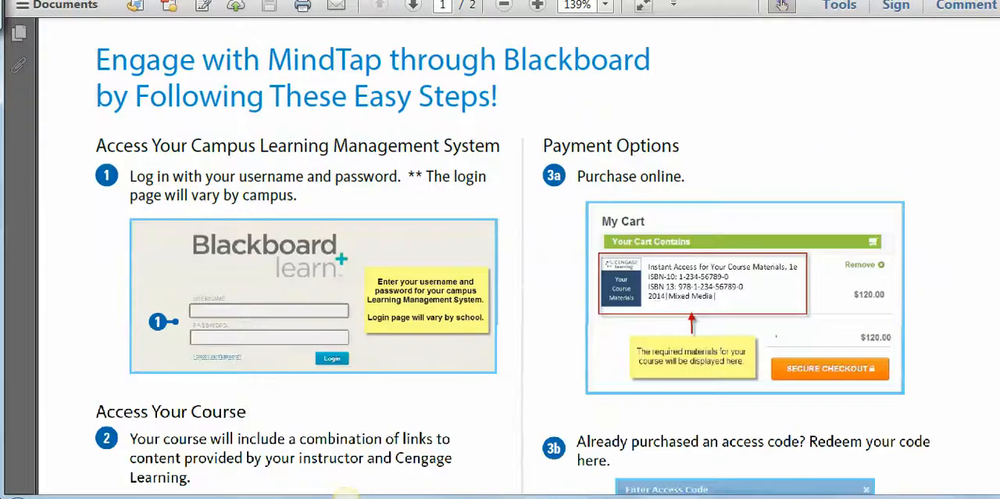
pyautogui.scroll(-3)
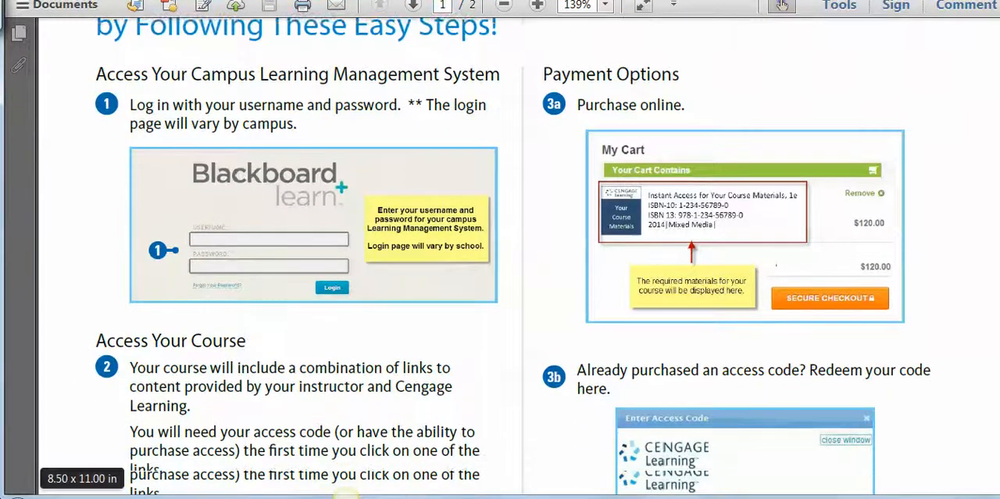
pyautogui.scroll(-3)
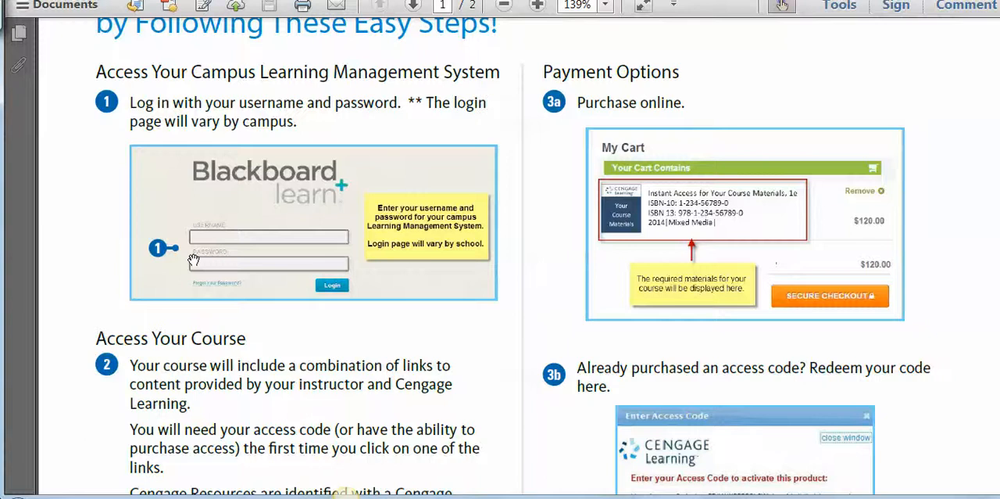
pyautogui.scroll(-3)
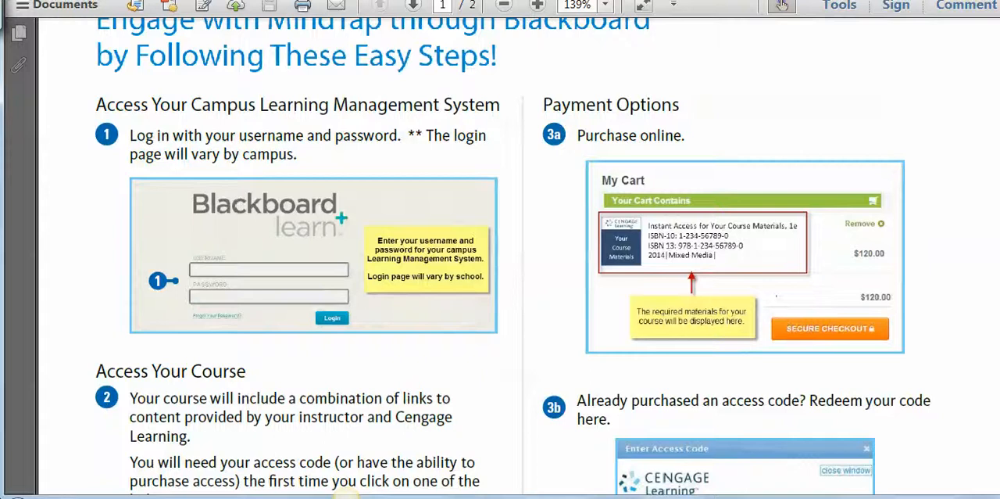
pyautogui.moveTo(240, 239)
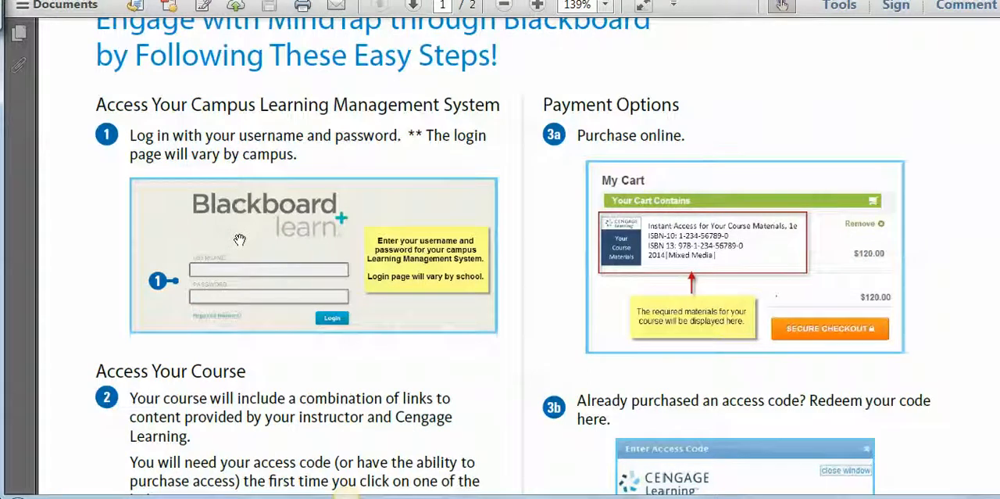
pyautogui.scroll(-3)
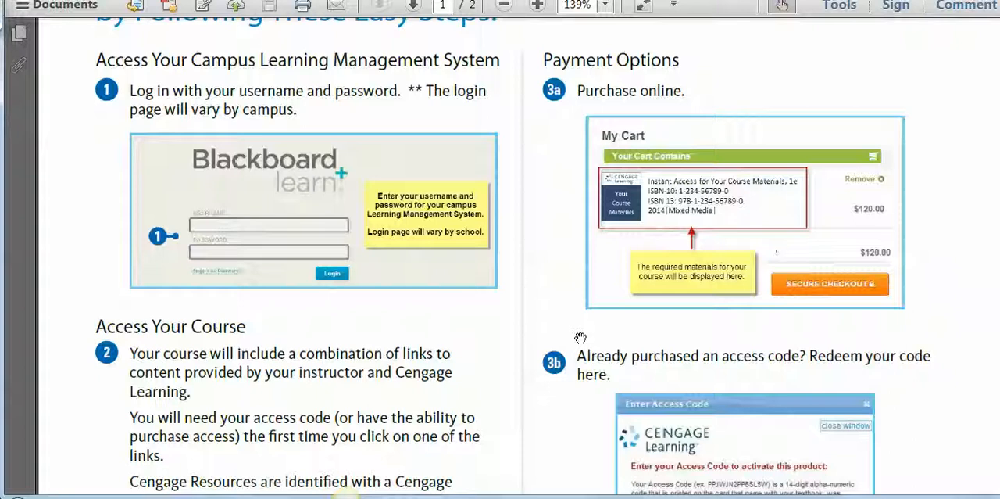
pyautogui.scroll(-3)
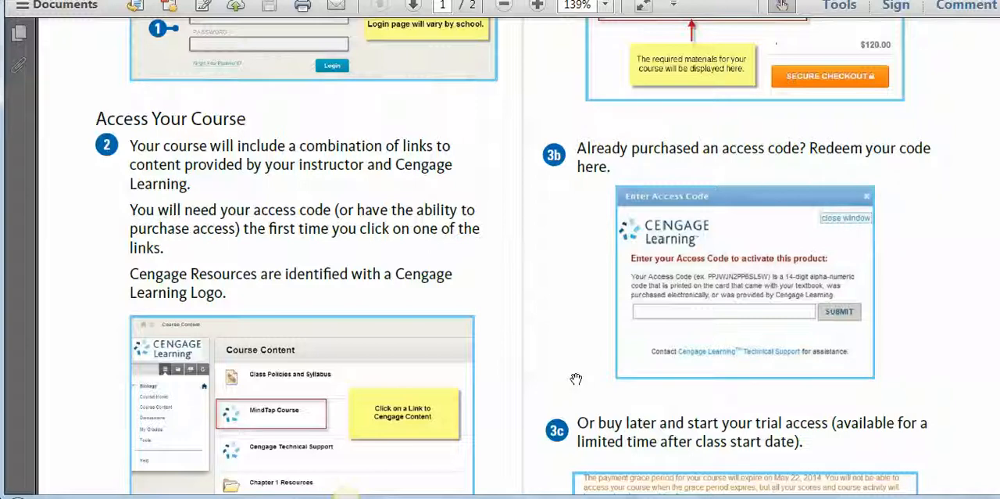
pyautogui.scroll(-3)
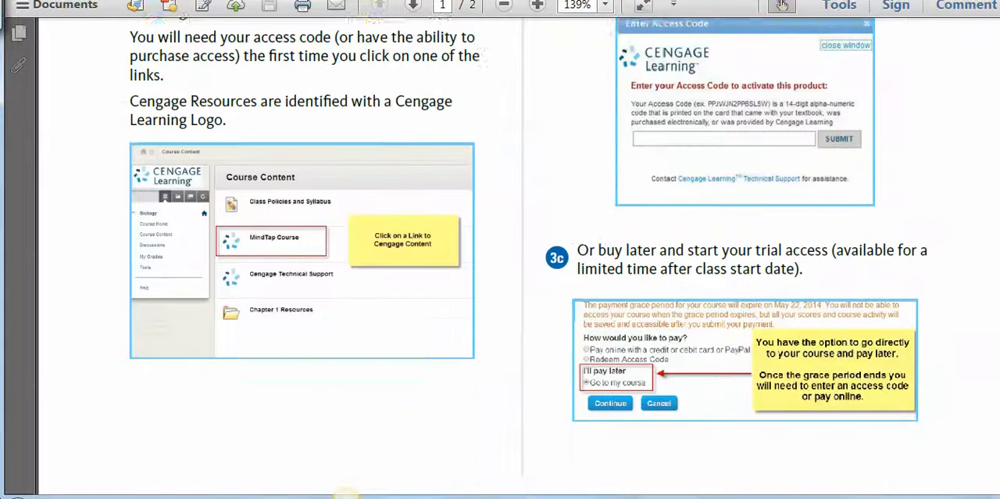
pyautogui.scroll(-3)
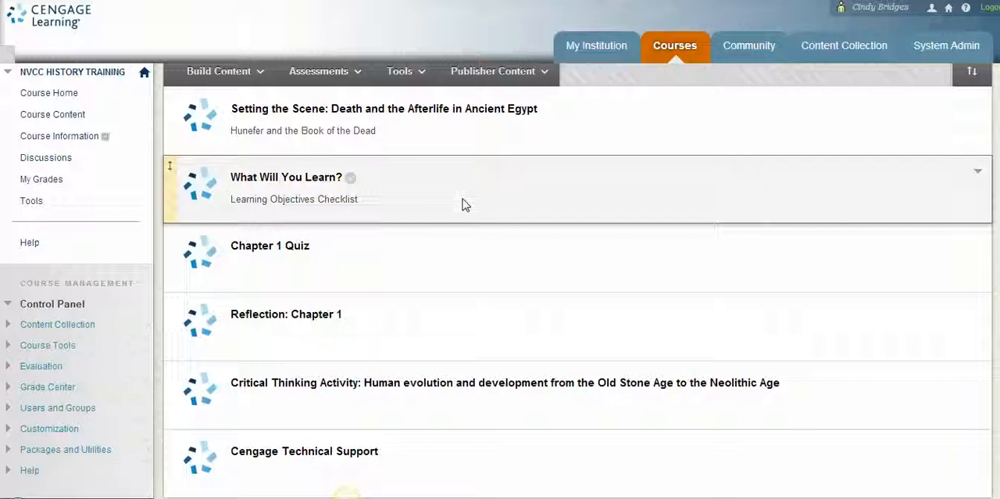
pyautogui.moveTo(465, 154)
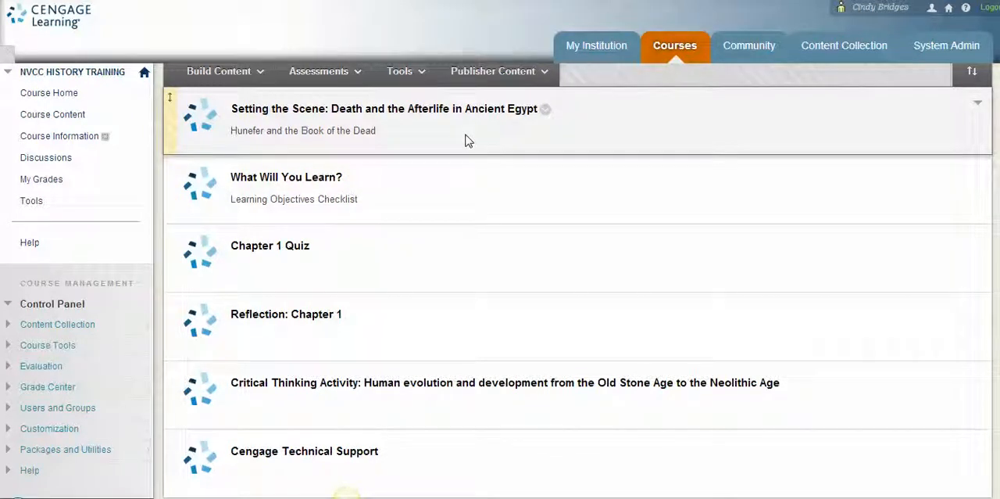
pyautogui.moveTo(393, 139)
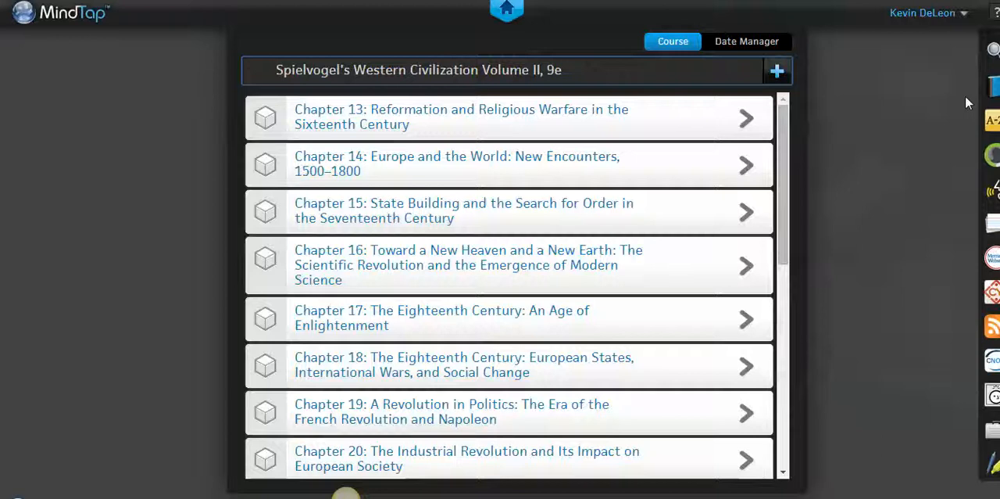
pyautogui.moveTo(877, 129)
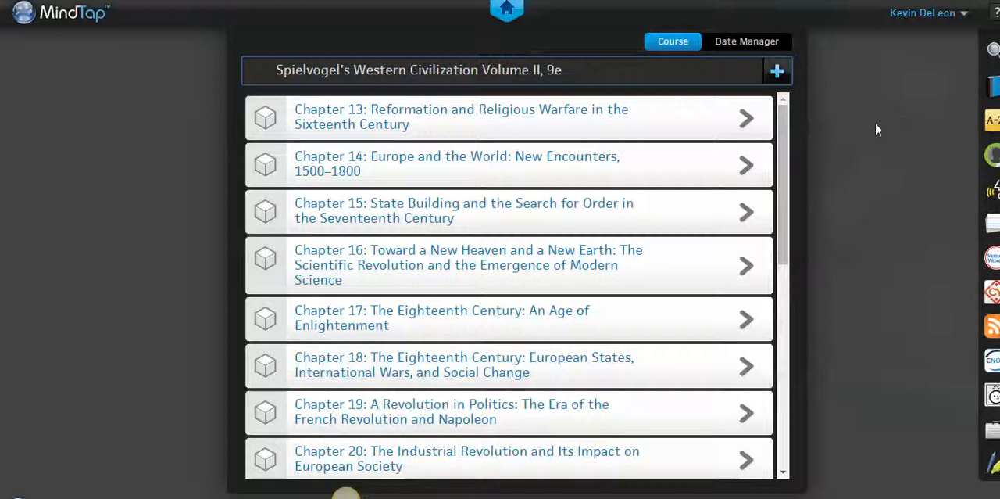
pyautogui.moveTo(792, 157)
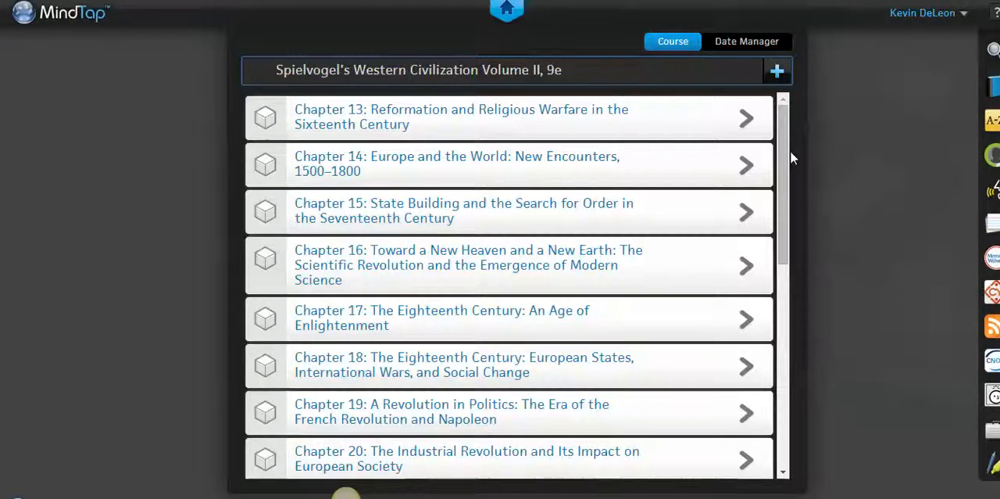
pyautogui.moveTo(787, 201)
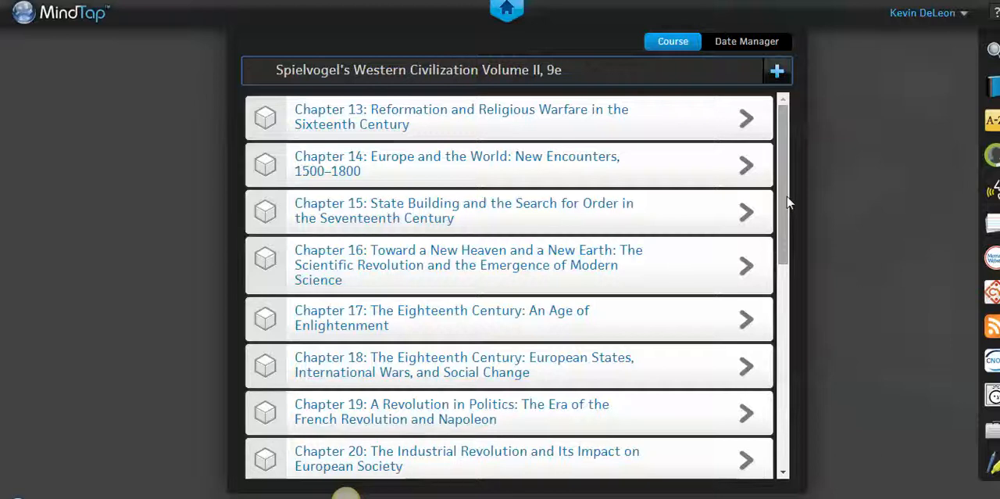
pyautogui.moveTo(588, 136)
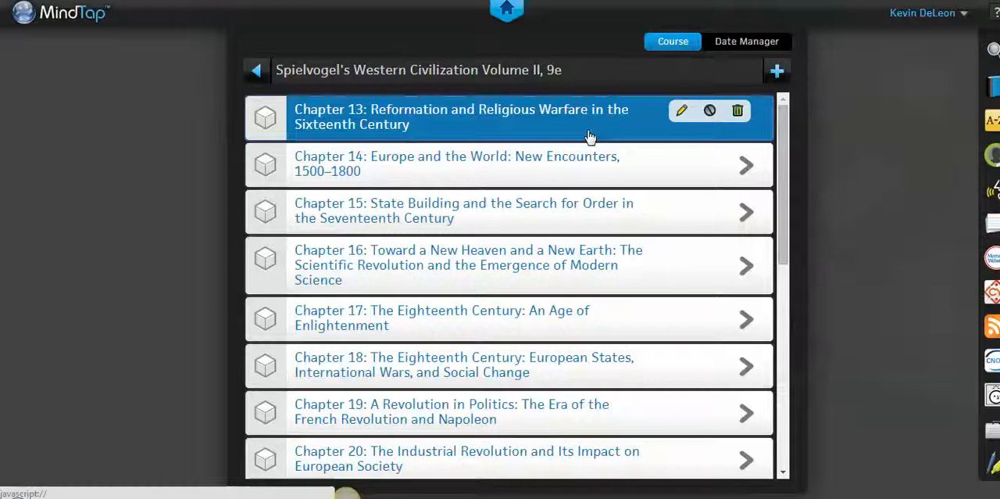
# Drill into the Chapter 13 row to list its intro activities and Sections 13.1–13.4
pyautogui.click(461, 116)
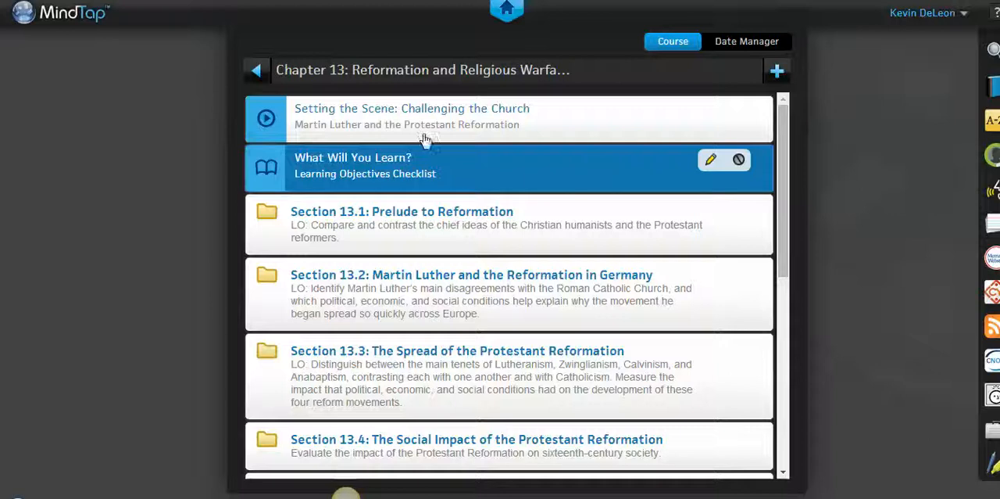
# Open What Will You Learn? and scroll through the Chapter 13 learning objectives
pyautogui.click(352, 165)
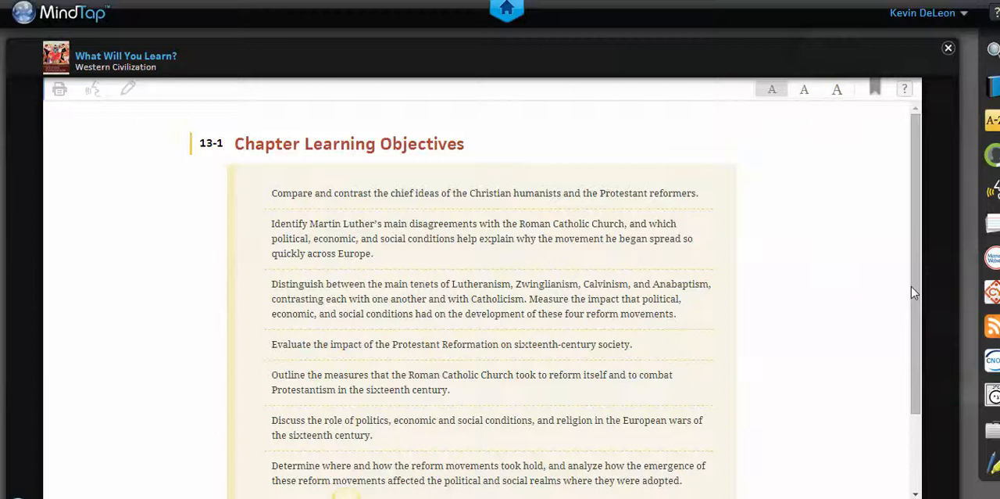
pyautogui.scroll(-3)
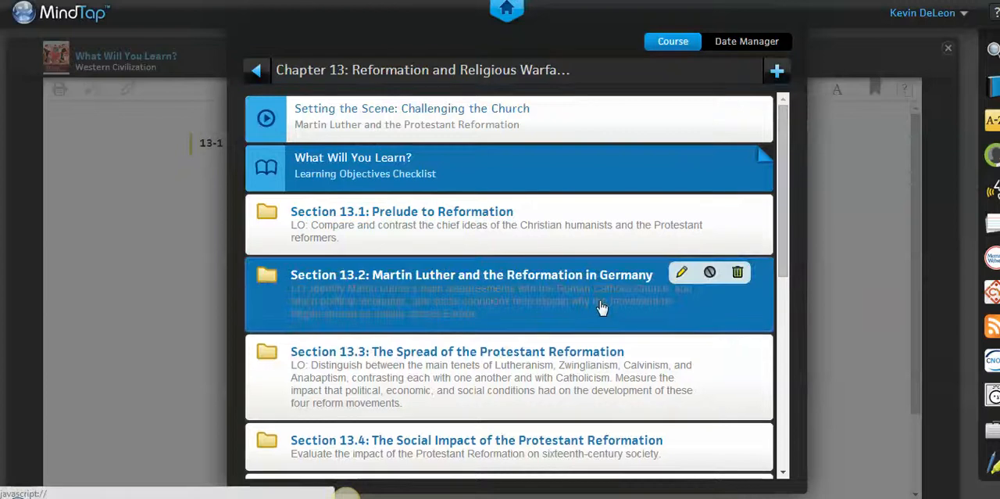
# Expand the Section 13.2 folder and open its Reading Activity in the eBook reader
pyautogui.click(466, 275)
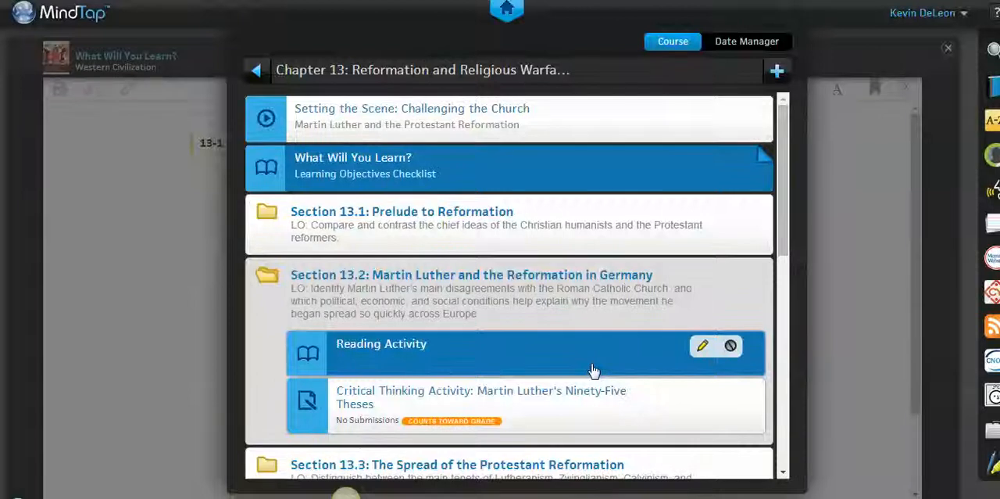
pyautogui.click(381, 343)
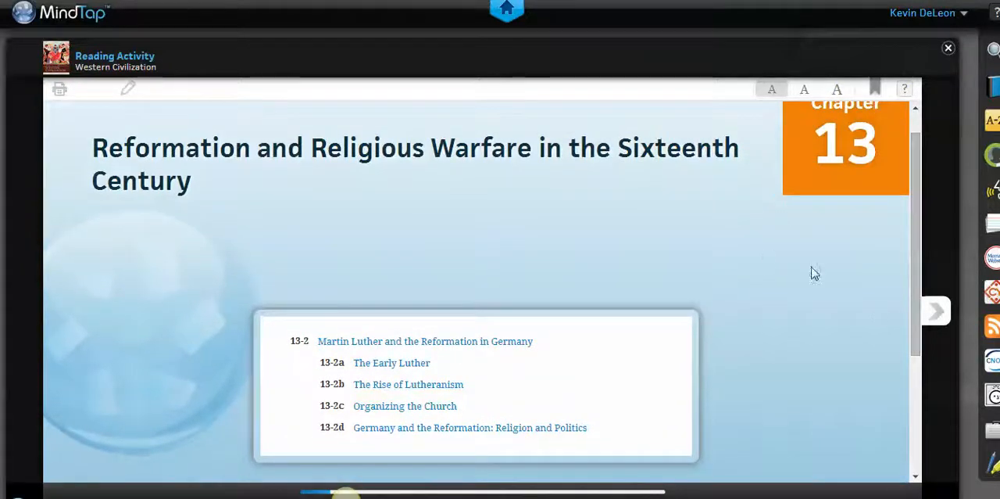
pyautogui.moveTo(950, 178)
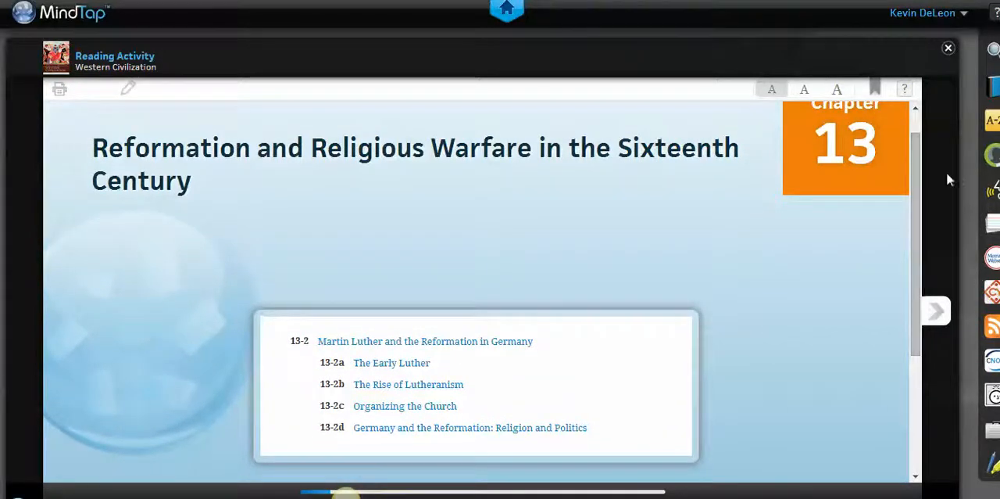
pyautogui.moveTo(990, 89)
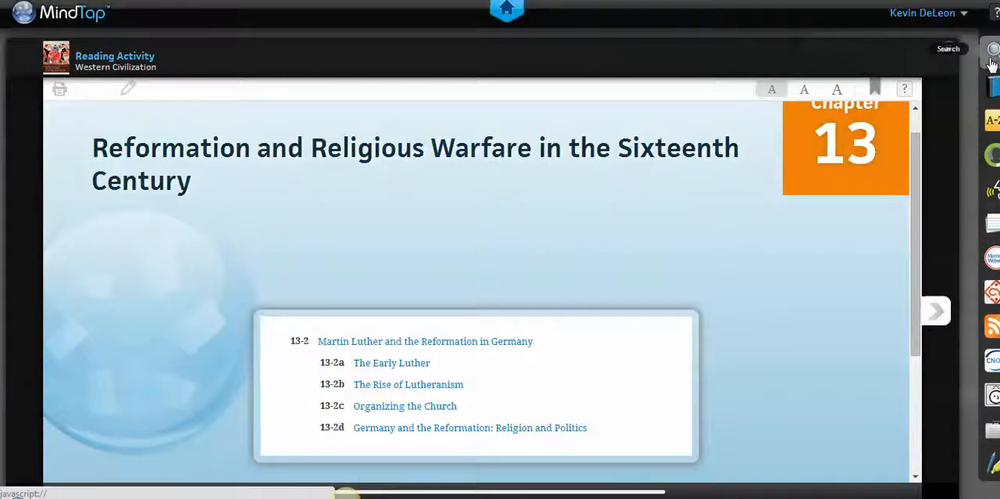
pyautogui.click(992, 53)
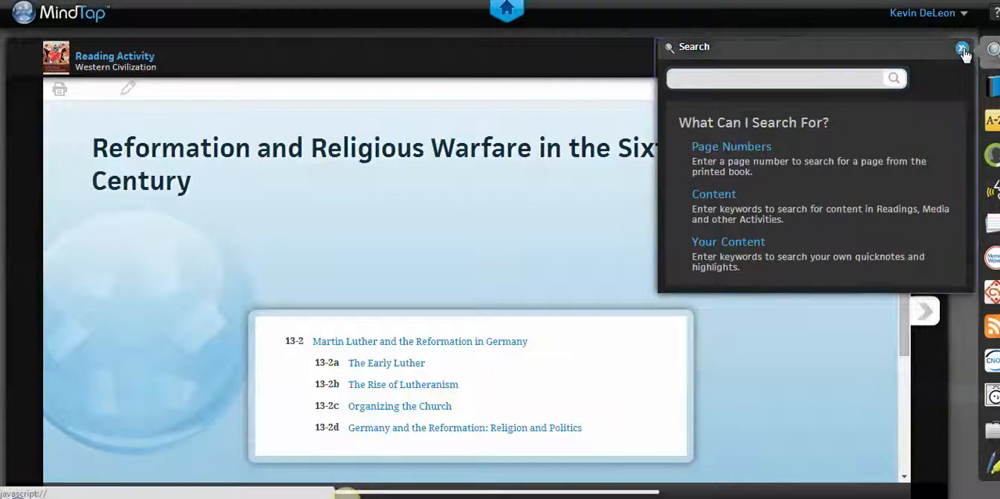
pyautogui.click(961, 48)
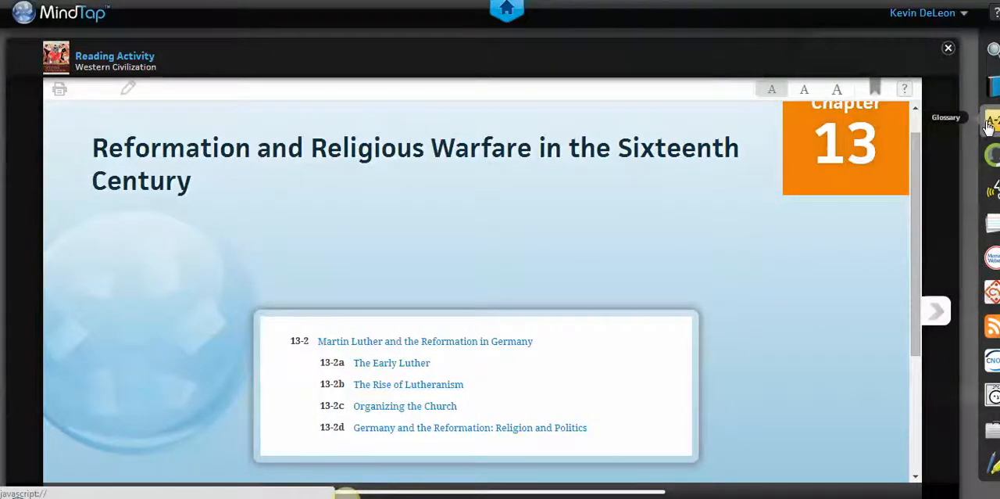
pyautogui.moveTo(995, 156)
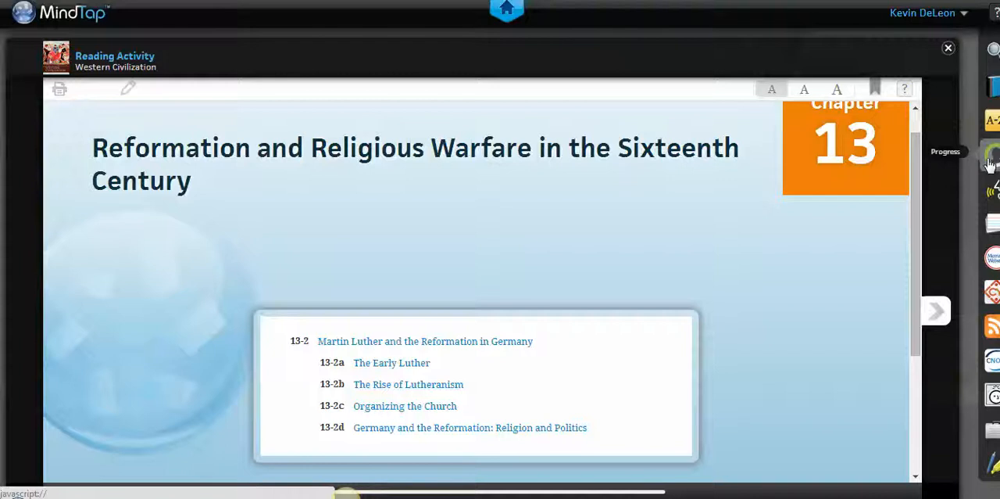
pyautogui.moveTo(990, 153)
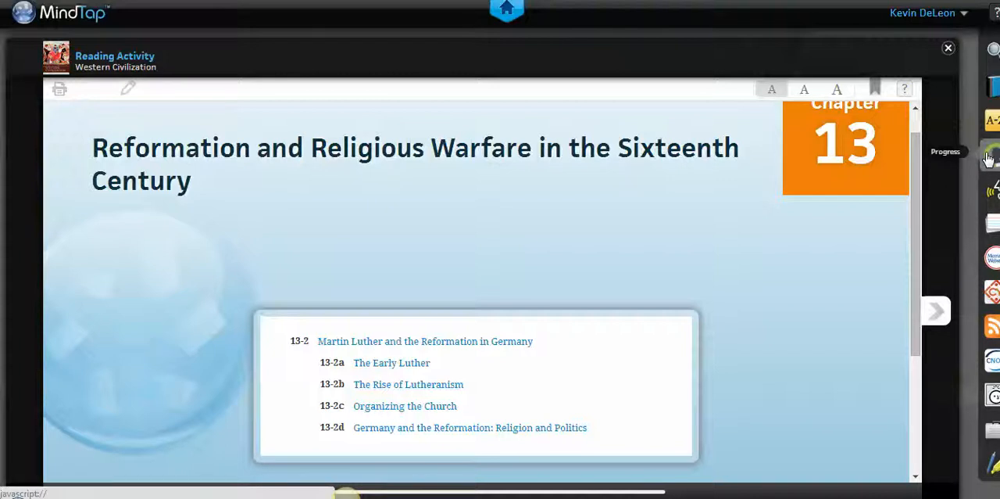
pyautogui.moveTo(988, 192)
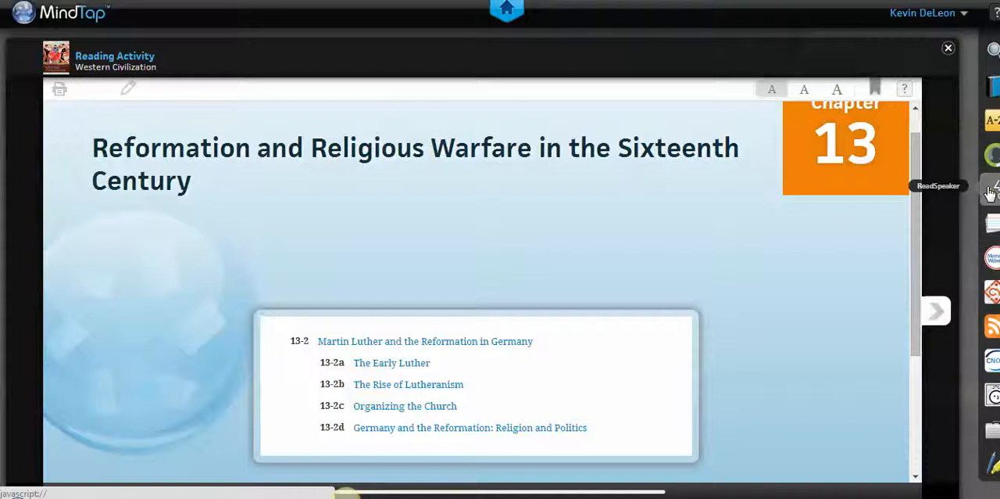
pyautogui.moveTo(994, 225)
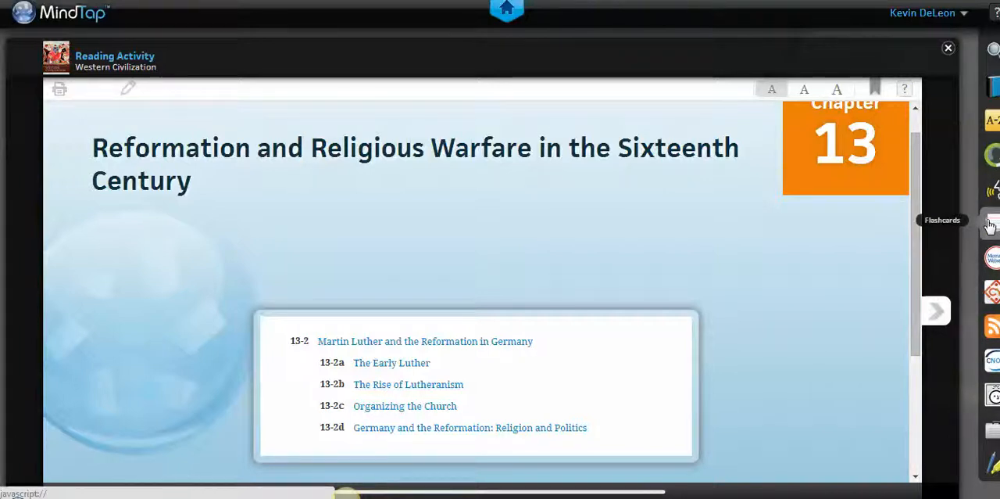
pyautogui.click(992, 223)
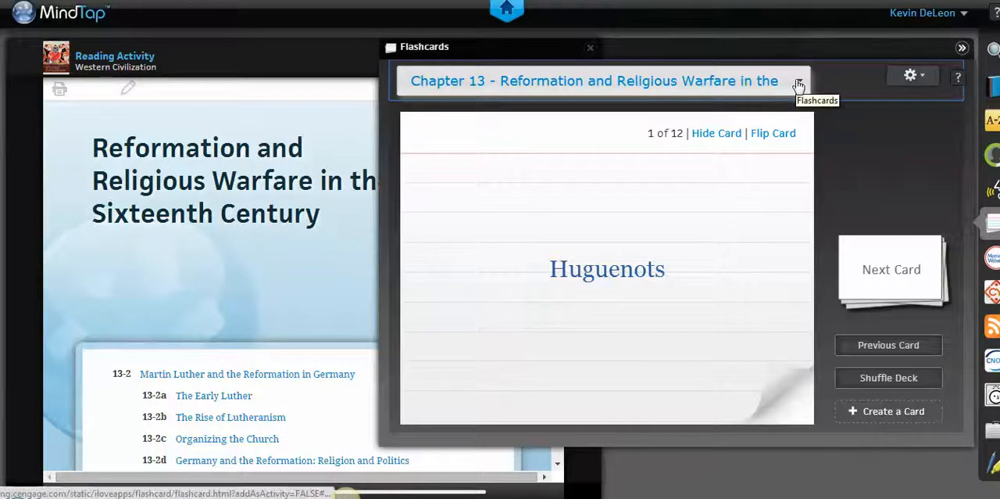
pyautogui.click(799, 79)
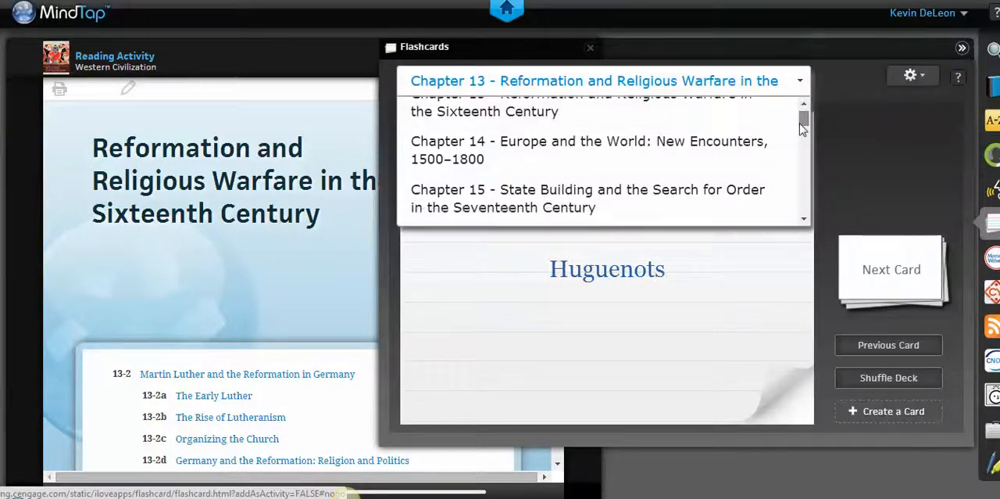
pyautogui.scroll(-3)
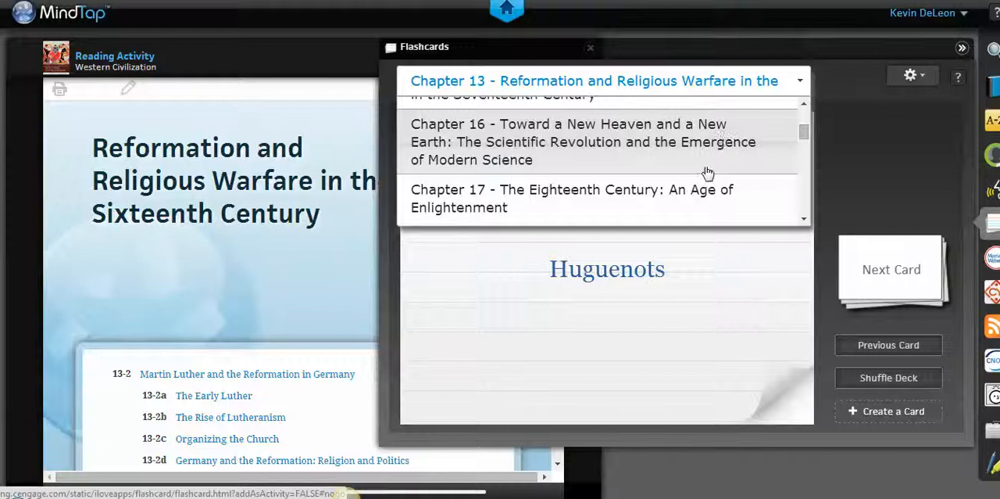
pyautogui.click(583, 142)
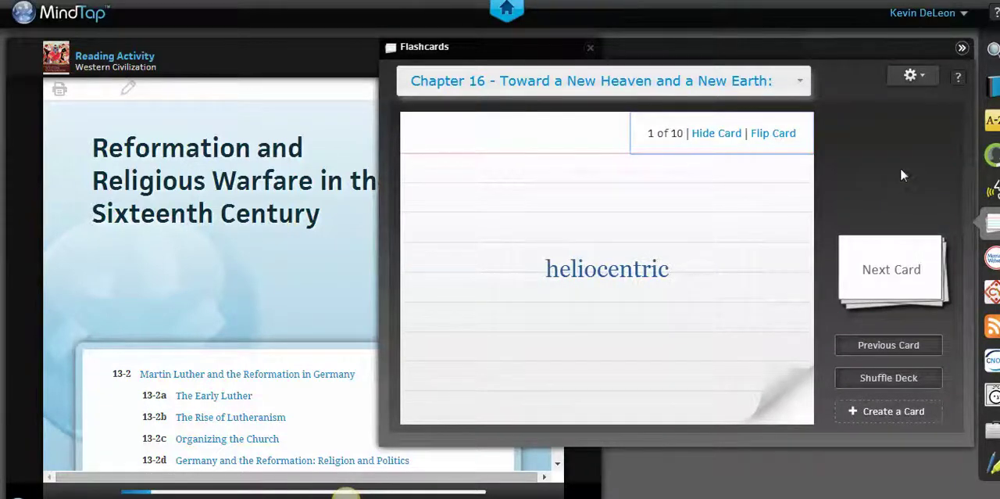
pyautogui.moveTo(962, 48)
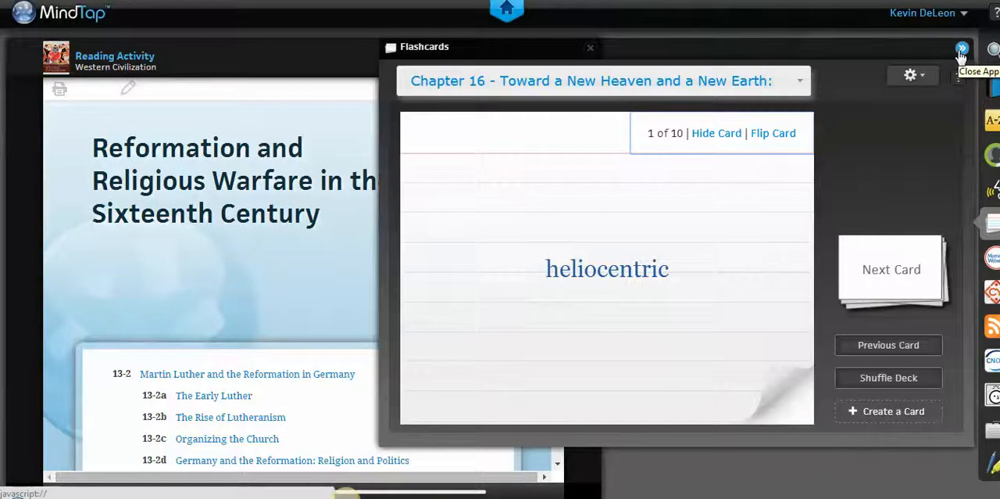
pyautogui.click(960, 49)
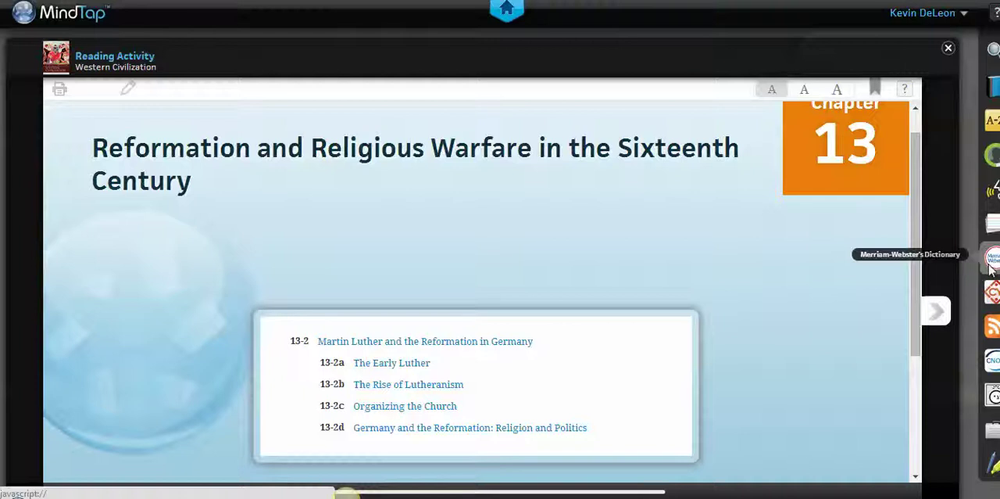
# Open the My Notes panel from the right-hand toolbar beside the reading
pyautogui.click(993, 258)
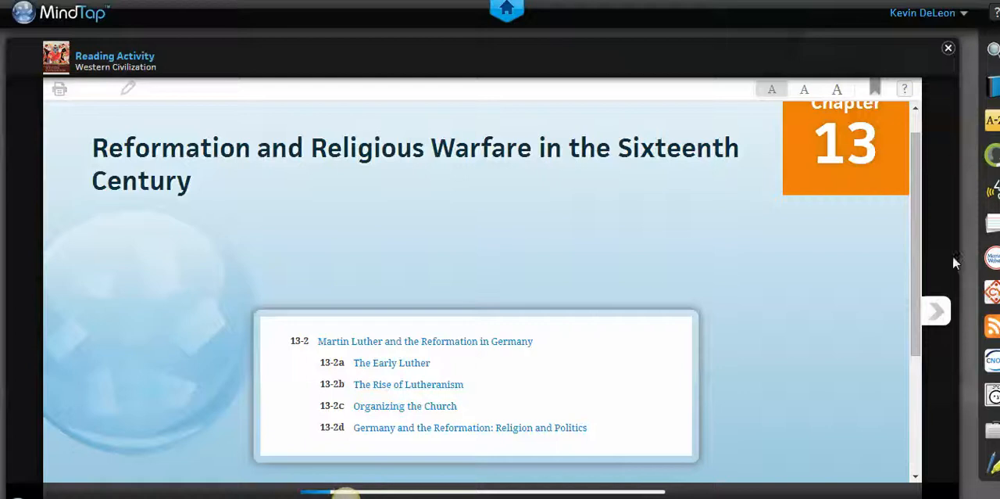
pyautogui.moveTo(986, 469)
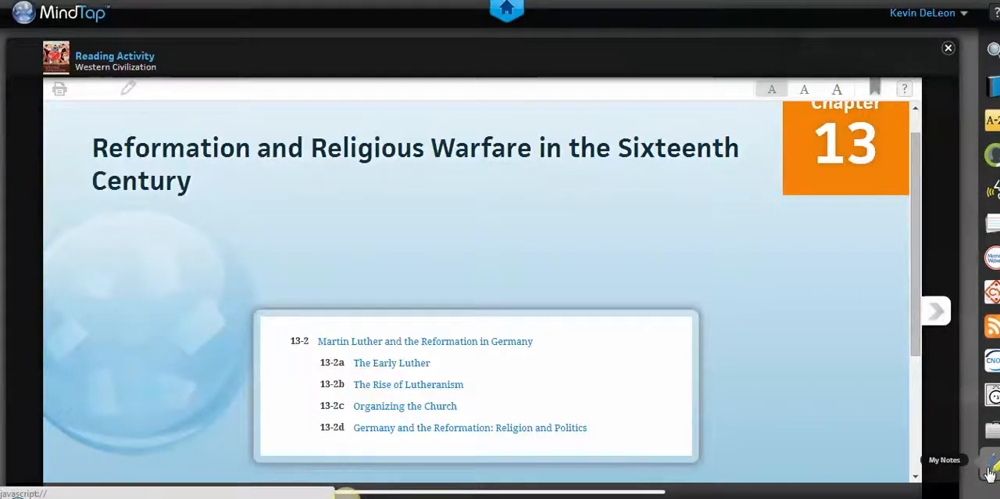
pyautogui.click(991, 469)
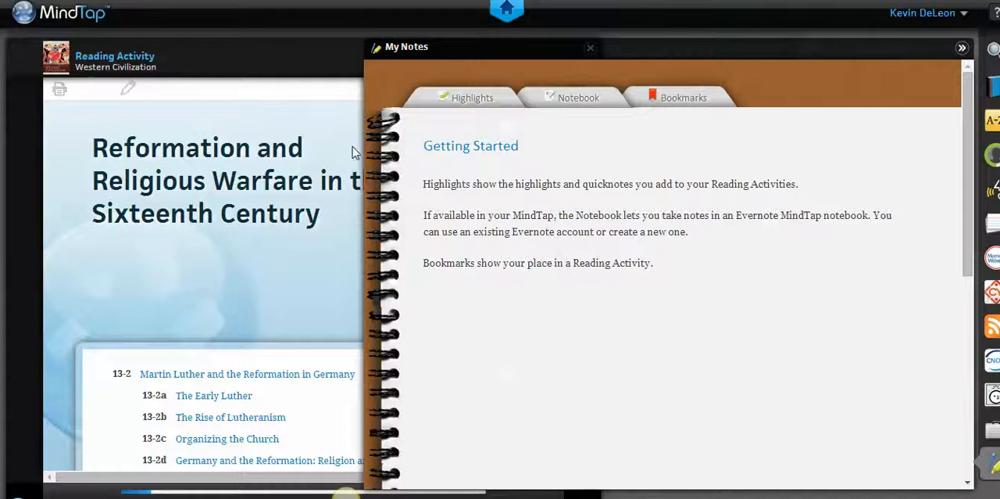
pyautogui.moveTo(469, 97)
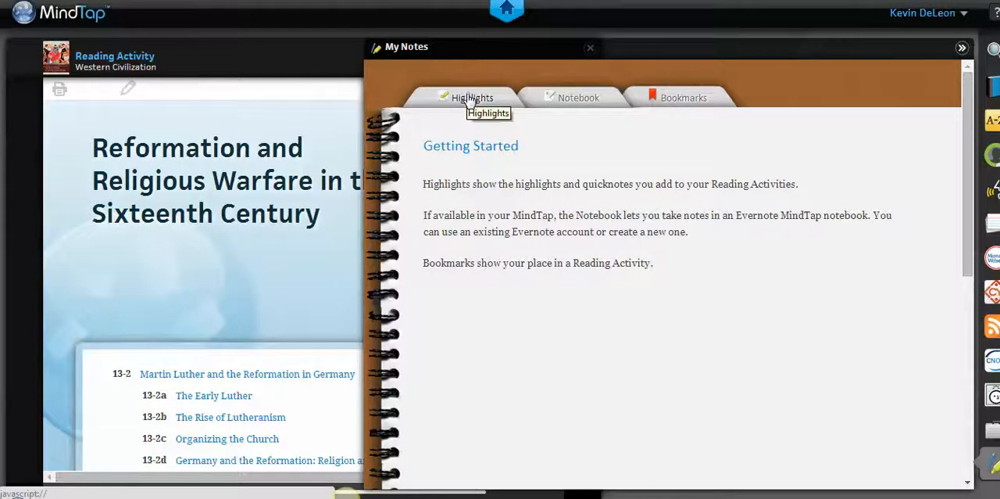
pyautogui.moveTo(503, 92)
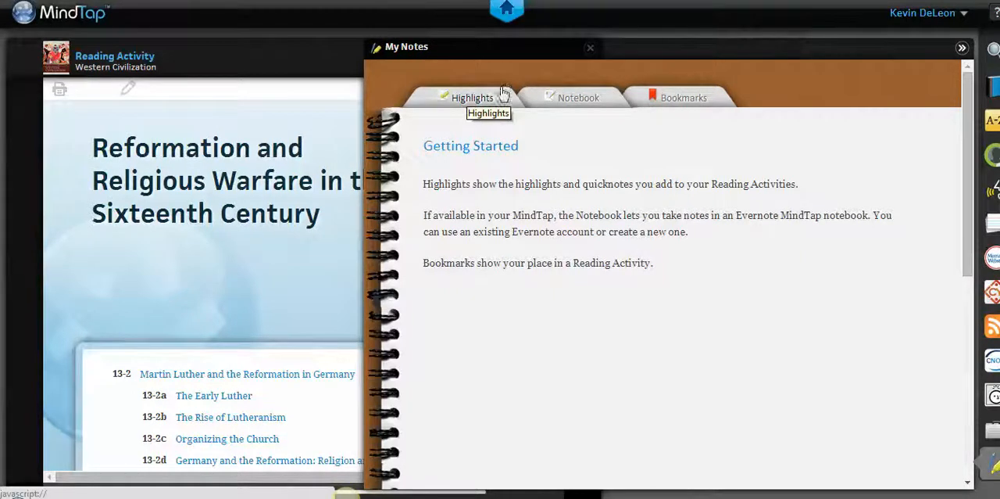
# View the Highlights and Evernote Notebook tabs, then close My Notes
pyautogui.click(578, 97)
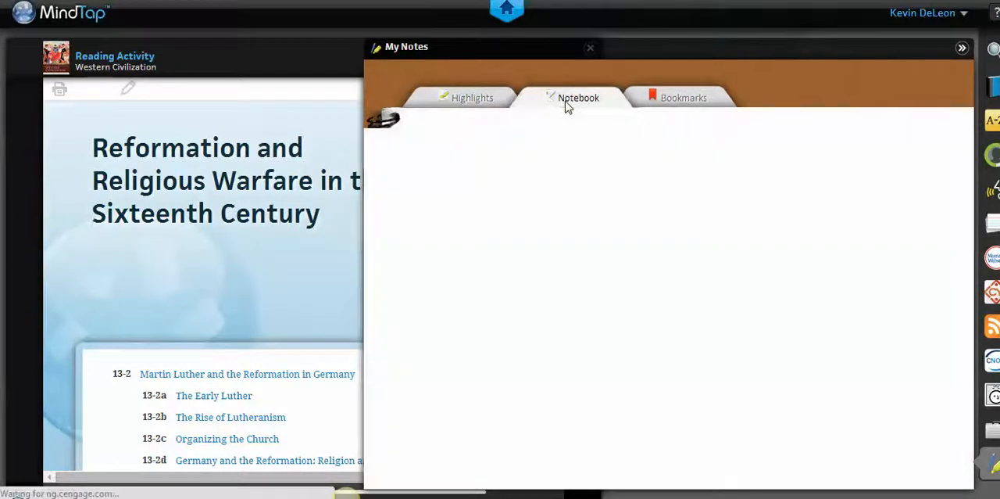
pyautogui.click(577, 97)
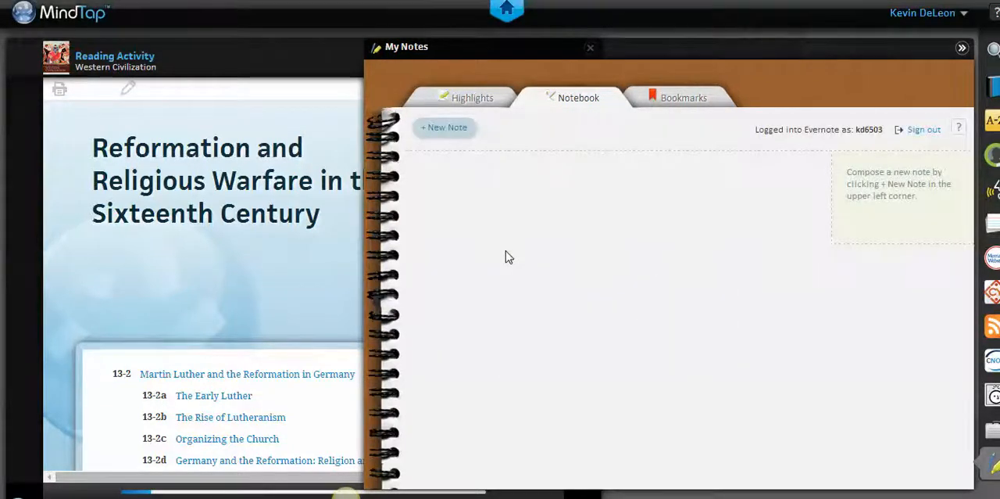
pyautogui.moveTo(877, 147)
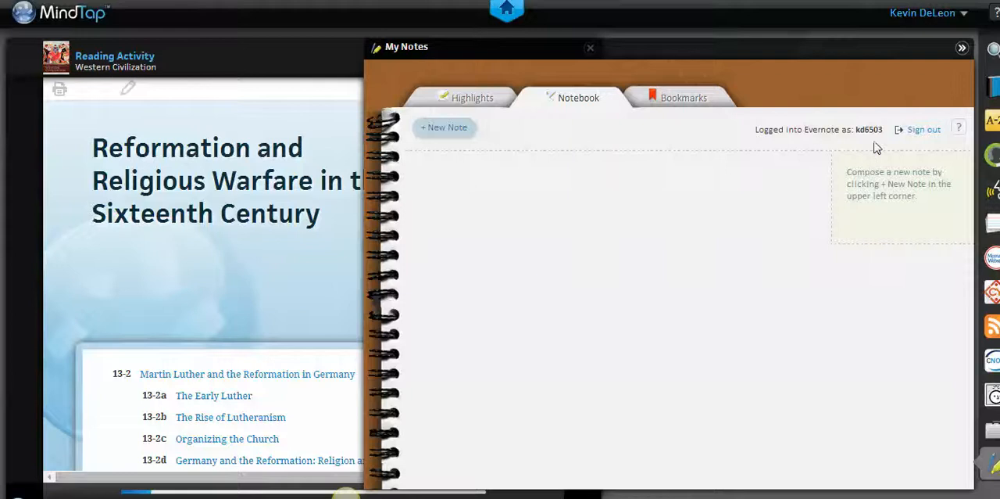
pyautogui.moveTo(863, 157)
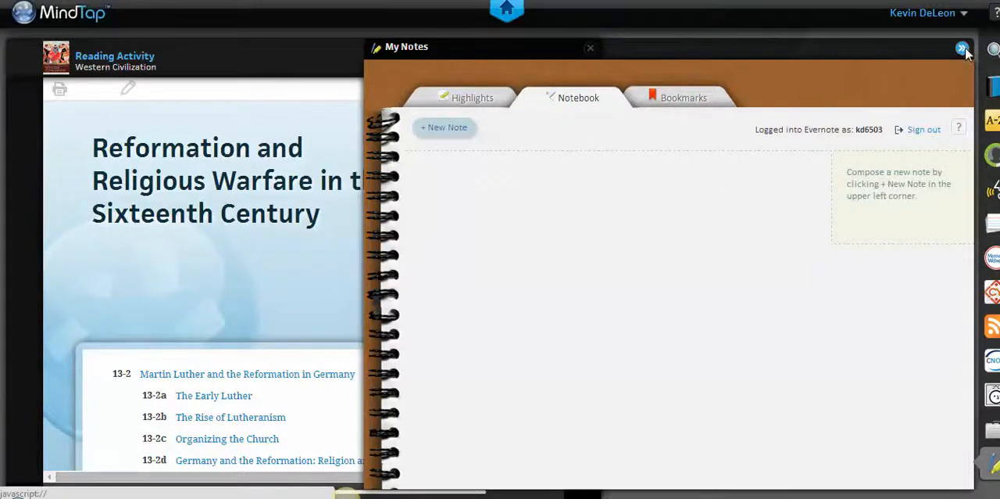
pyautogui.click(960, 49)
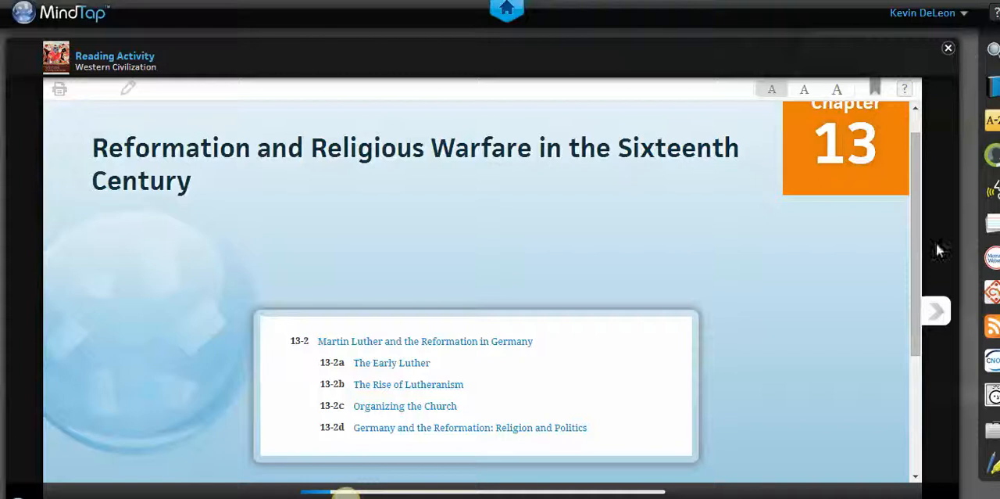
# Advance the reading to 13-2a The Early Luther and select its opening sentence
pyautogui.scroll(-3)
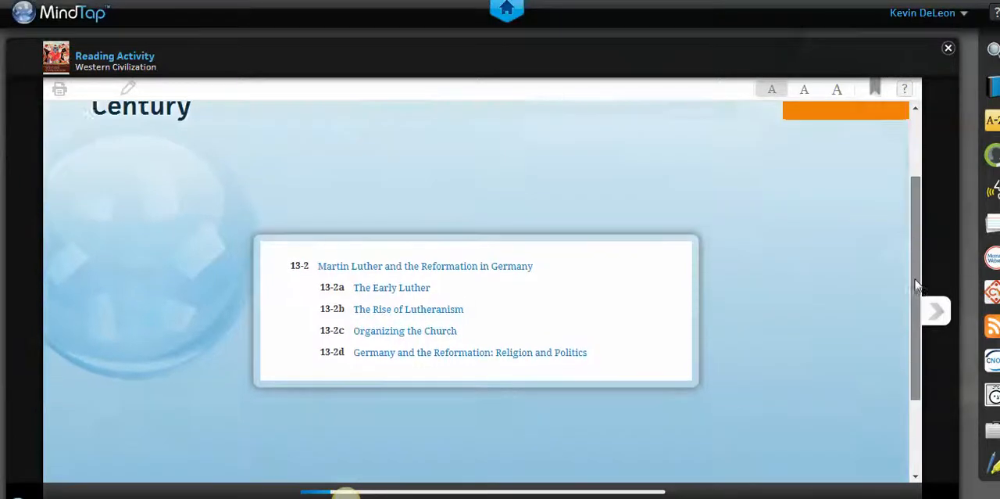
pyautogui.scroll(3)
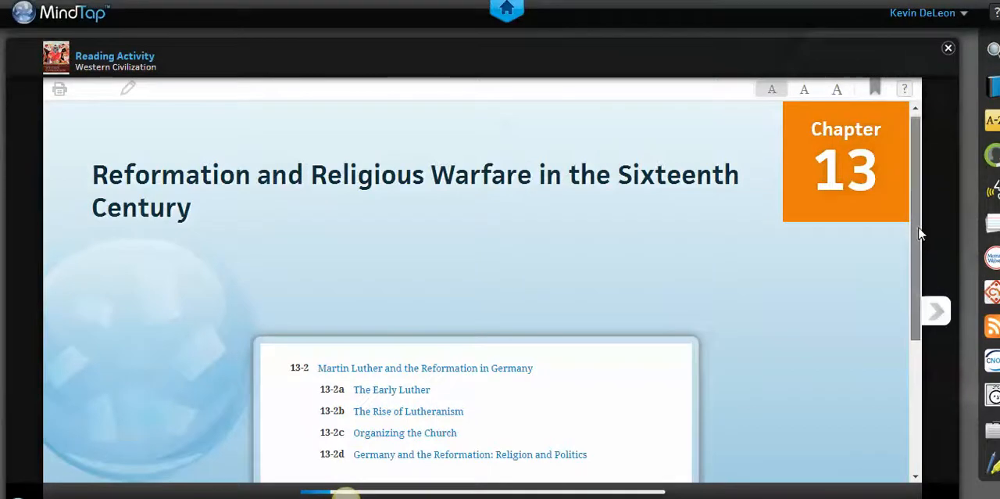
pyautogui.scroll(-3)
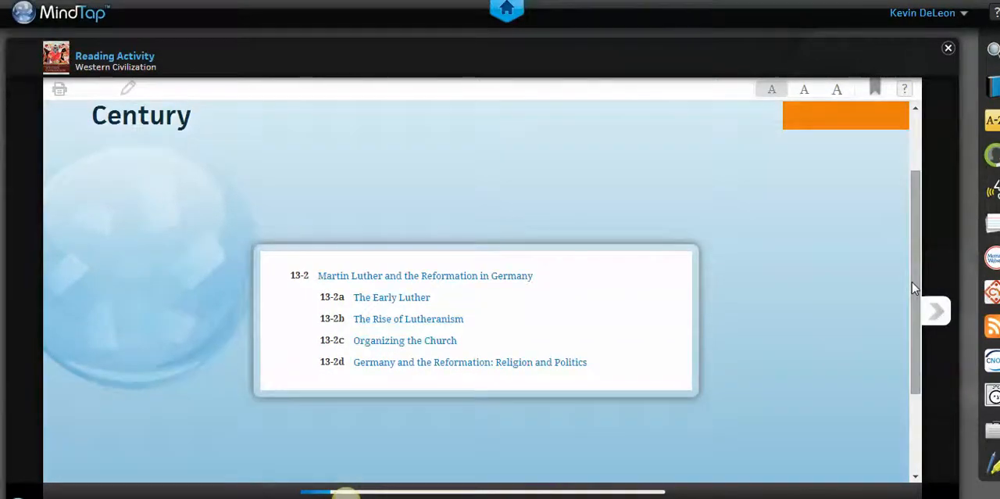
pyautogui.moveTo(953, 311)
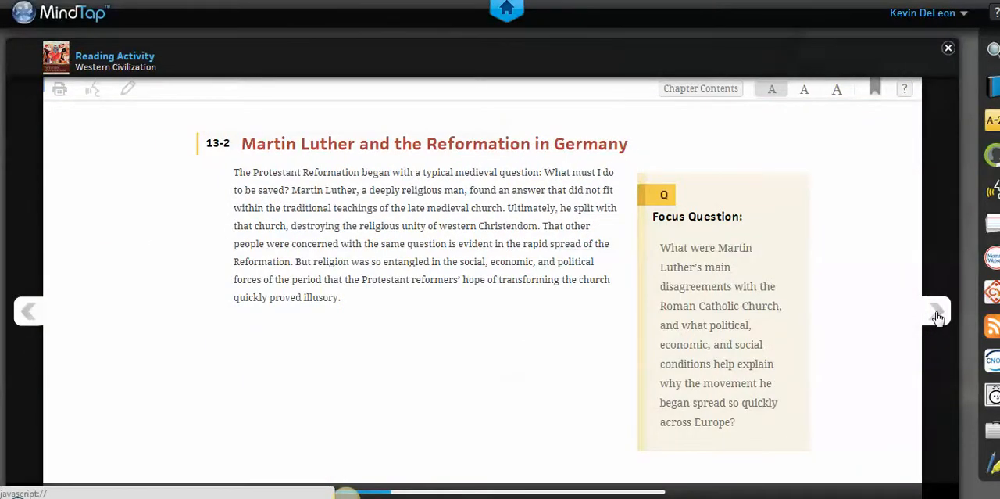
pyautogui.click(937, 311)
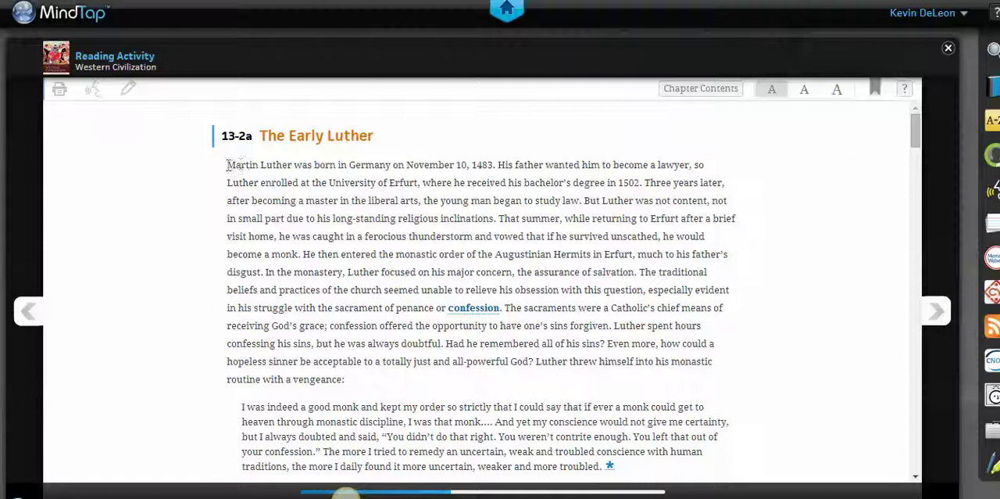
pyautogui.moveTo(226, 164); pyautogui.dragTo(391, 164)
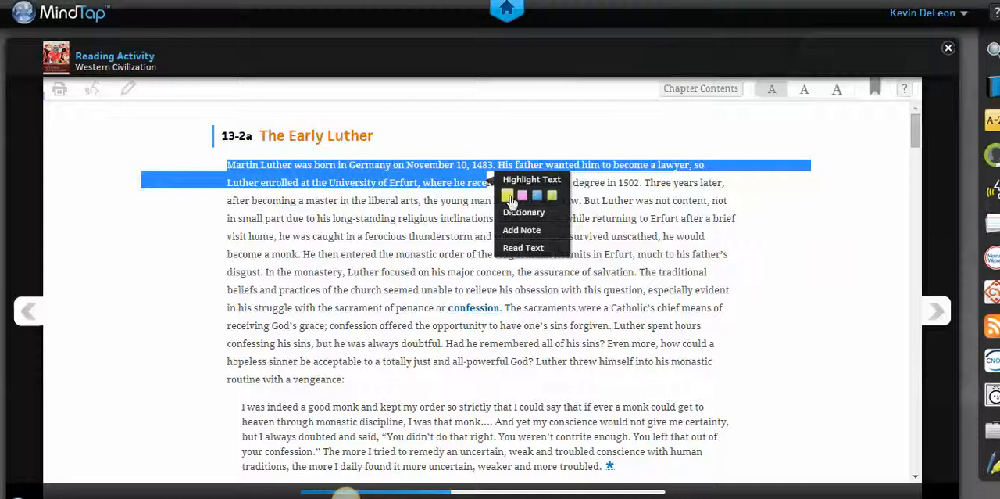
pyautogui.moveTo(546, 195)
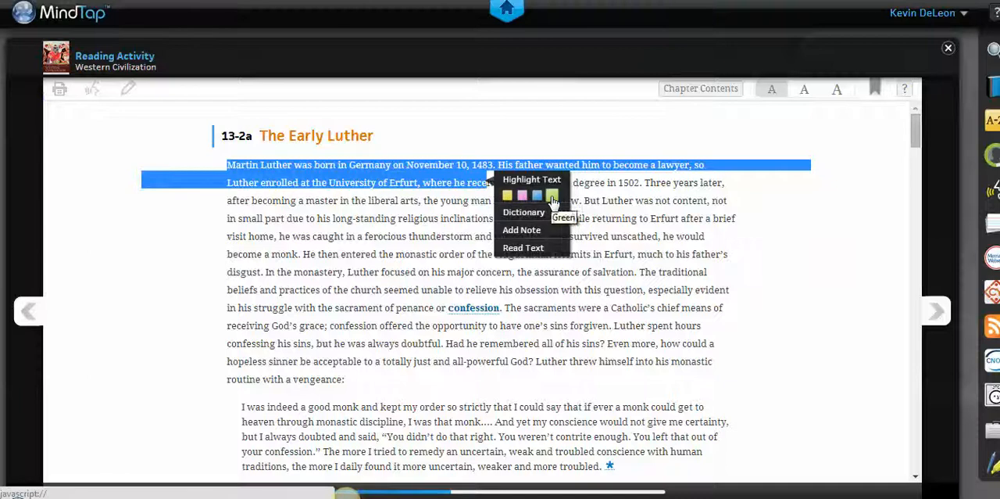
# Highlight the opening sentence yellow, look up 'thunderstorm' in the dictionary, and select the quoted passage
pyautogui.click(549, 195)
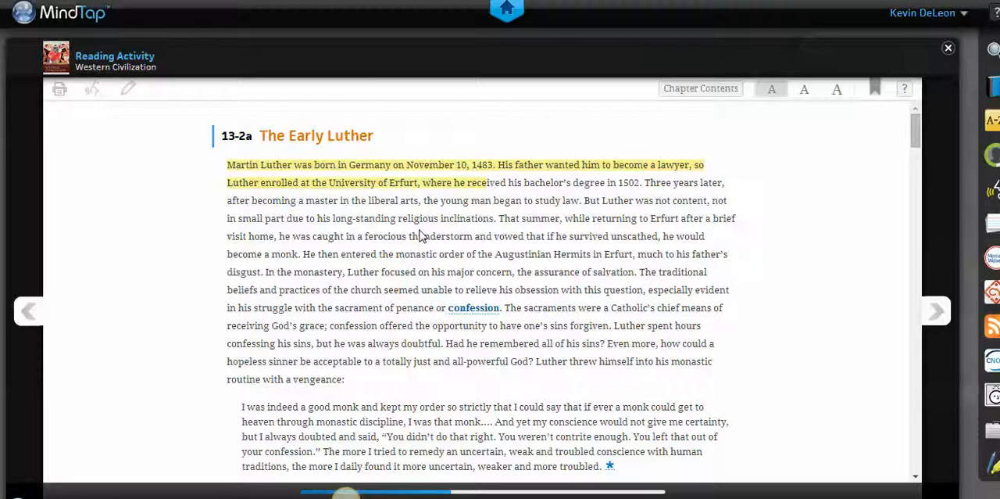
pyautogui.doubleClick(440, 236)
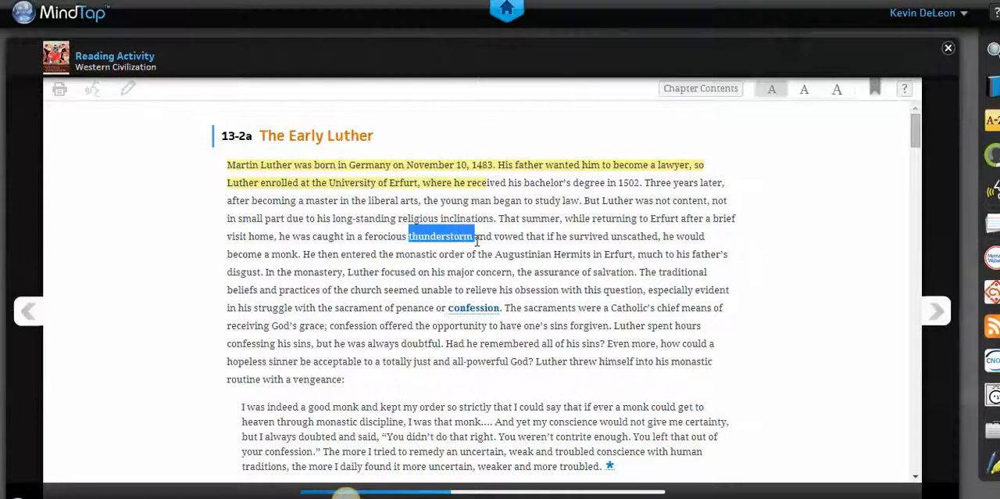
pyautogui.click(441, 235)
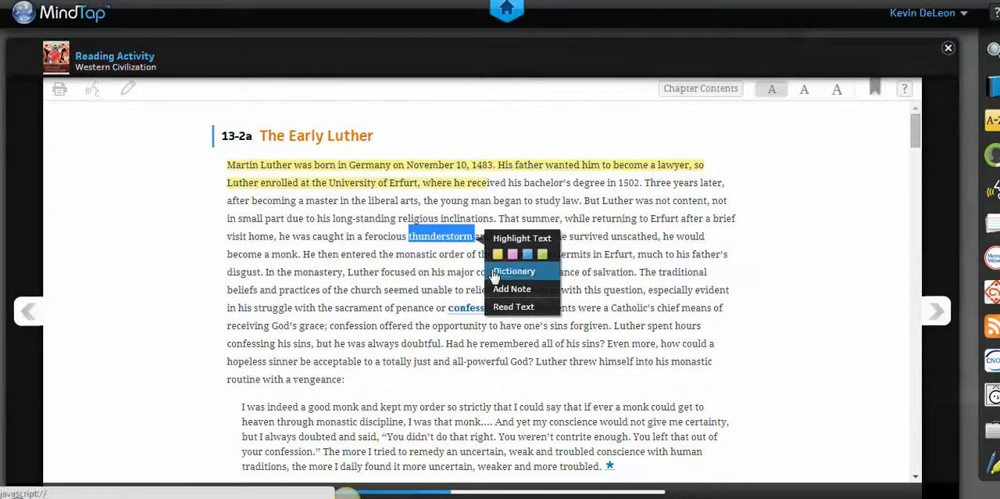
pyautogui.click(514, 270)
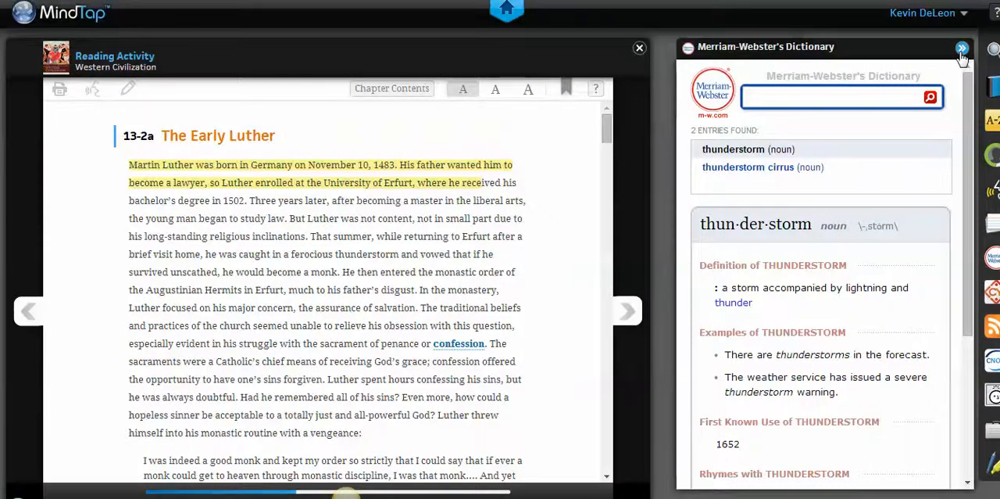
pyautogui.click(961, 49)
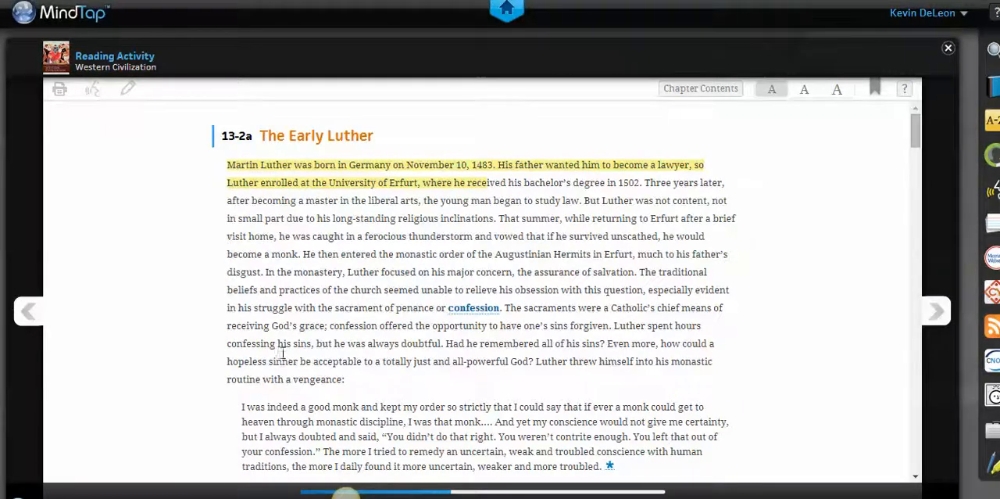
pyautogui.moveTo(240, 407); pyautogui.dragTo(647, 421)
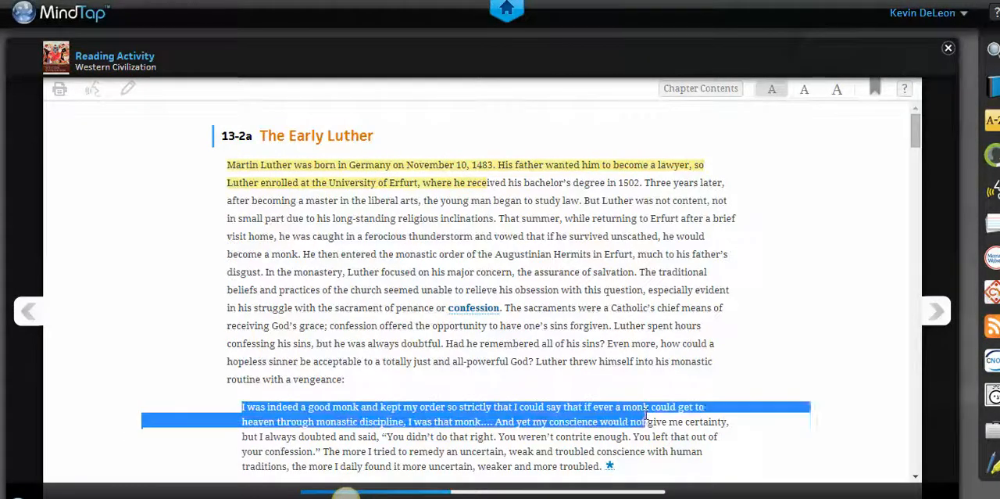
# Save a 'Study this!' note on the paragraph about Luther studying theology at Wittenberg
pyautogui.moveTo(645, 414); pyautogui.dragTo(672, 468)
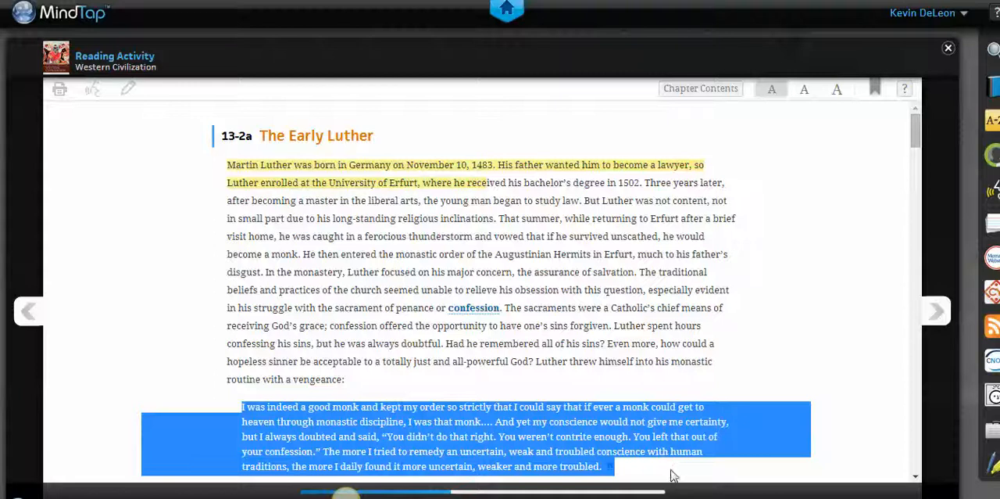
pyautogui.moveTo(868, 301)
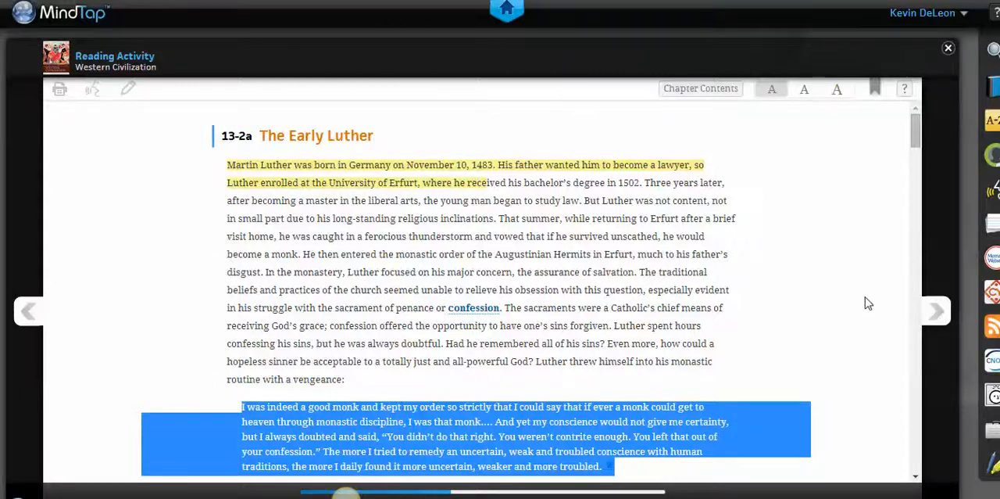
pyautogui.scroll(-3)
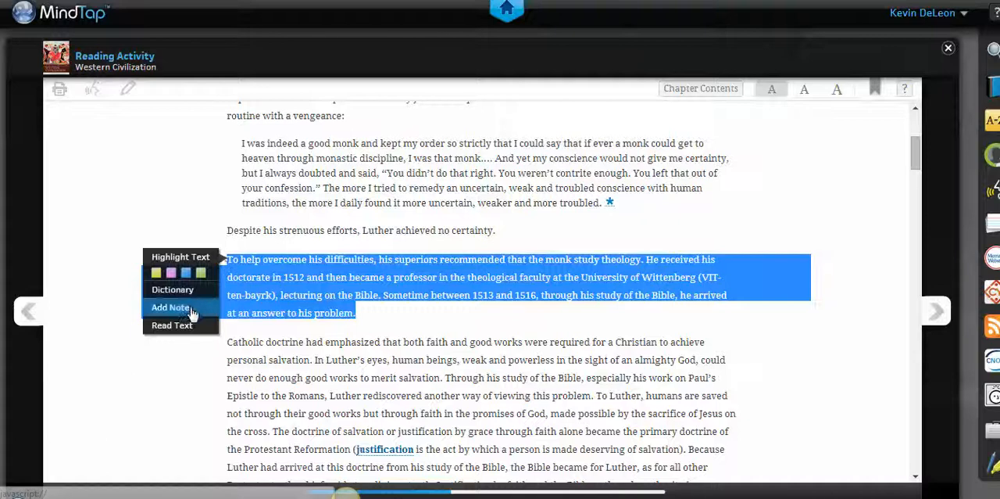
pyautogui.click(171, 306)
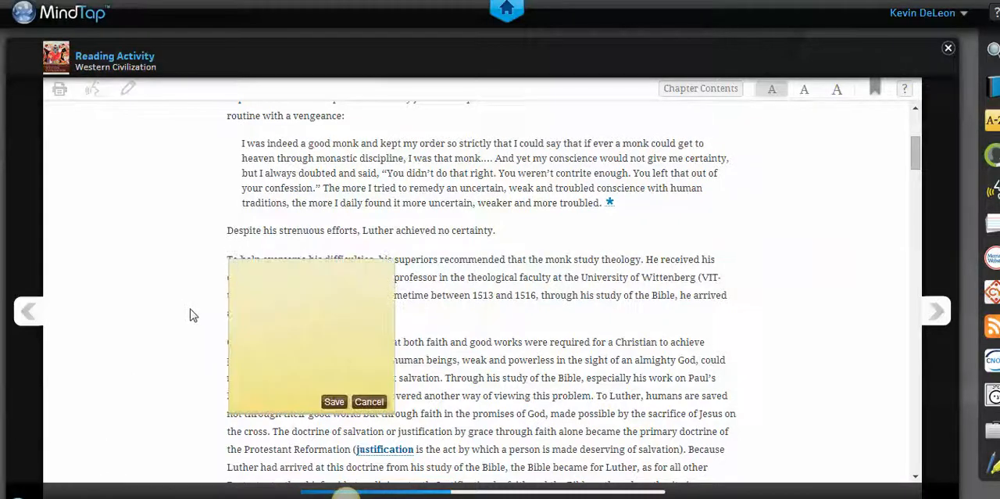
pyautogui.write('Study this!')
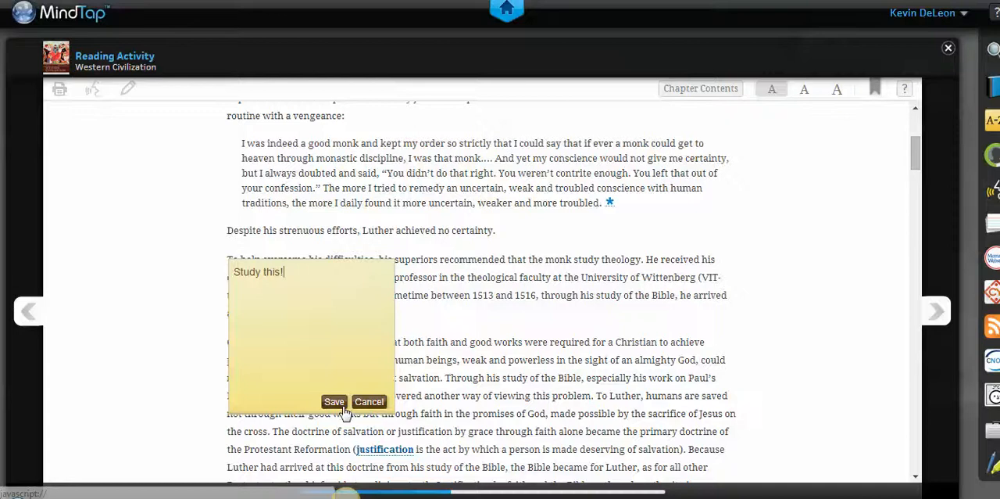
pyautogui.click(333, 402)
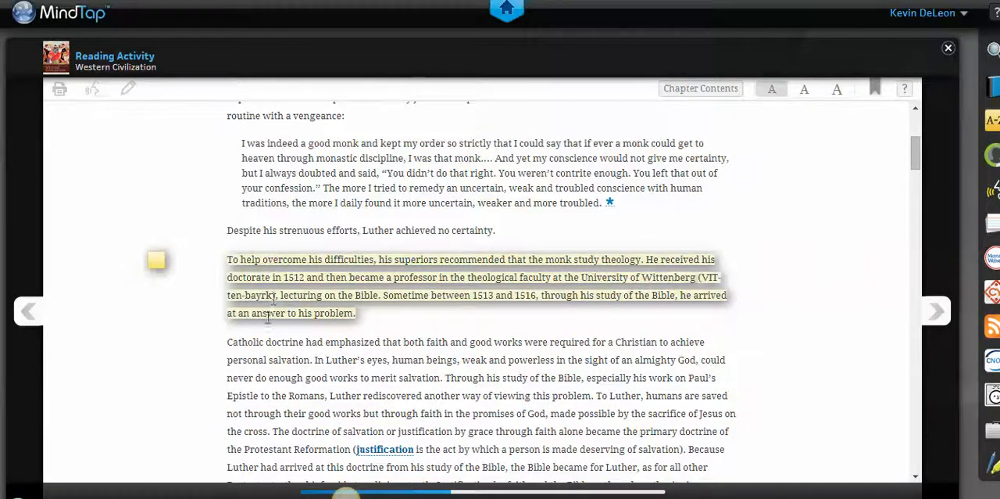
pyautogui.moveTo(226, 341); pyautogui.dragTo(440, 378)
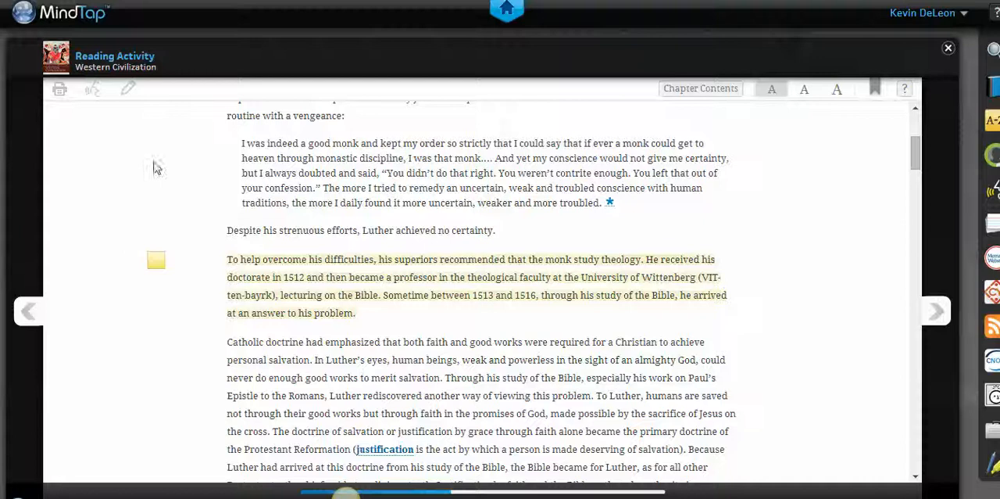
pyautogui.moveTo(95, 99)
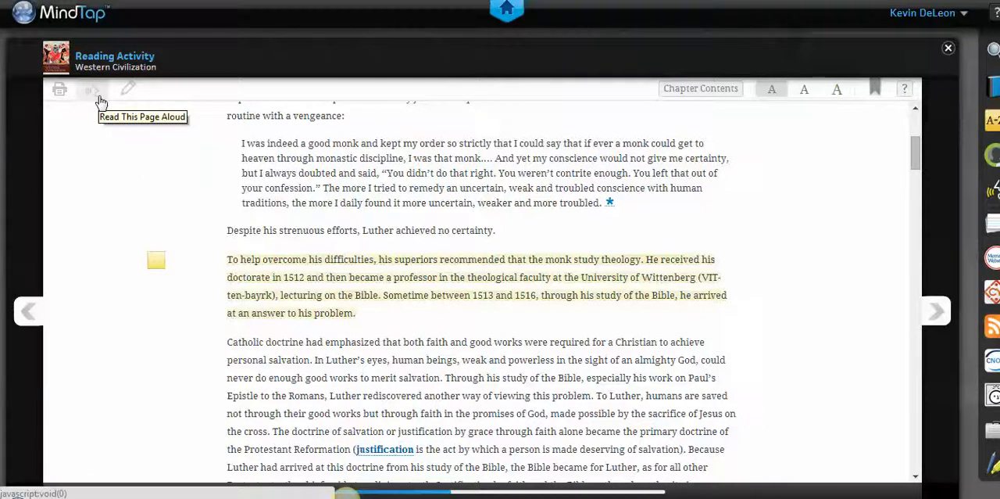
pyautogui.moveTo(67, 104)
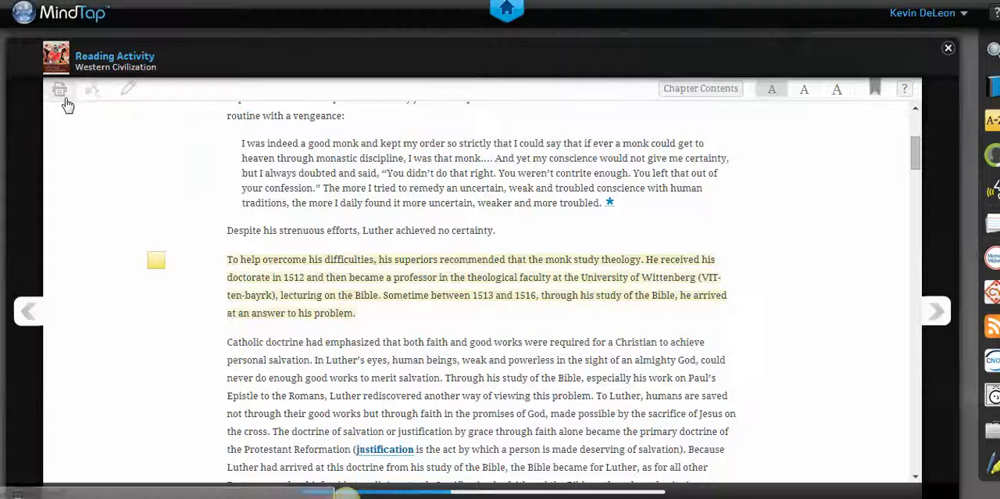
pyautogui.moveTo(60, 89)
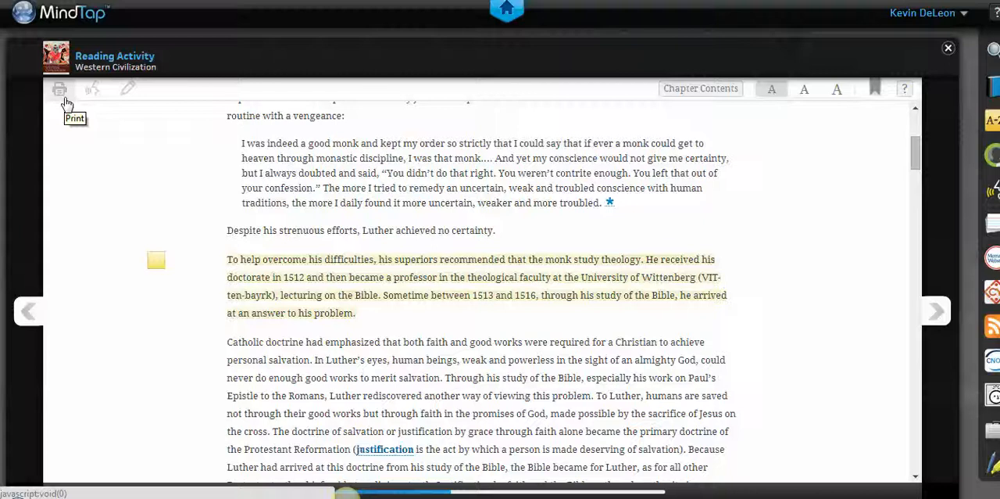
pyautogui.moveTo(916, 164)
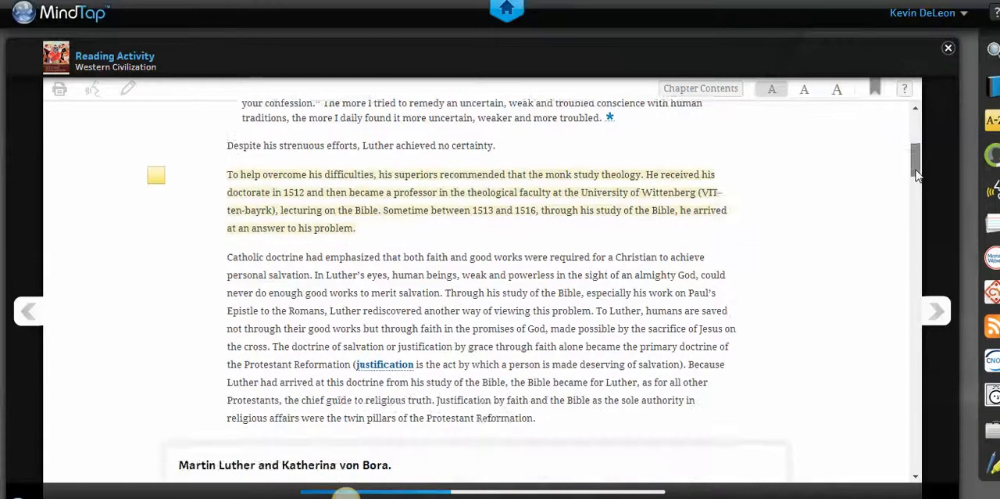
pyautogui.scroll(-3)
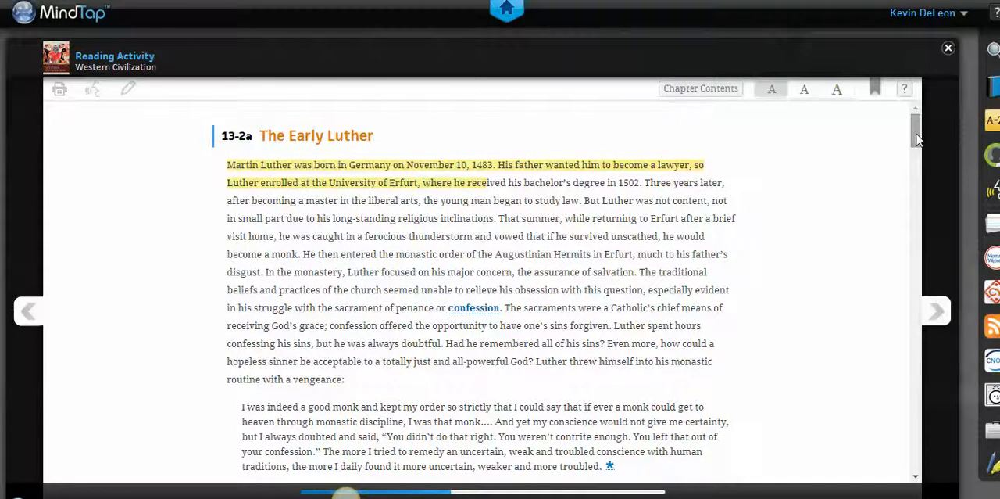
pyautogui.moveTo(474, 308)
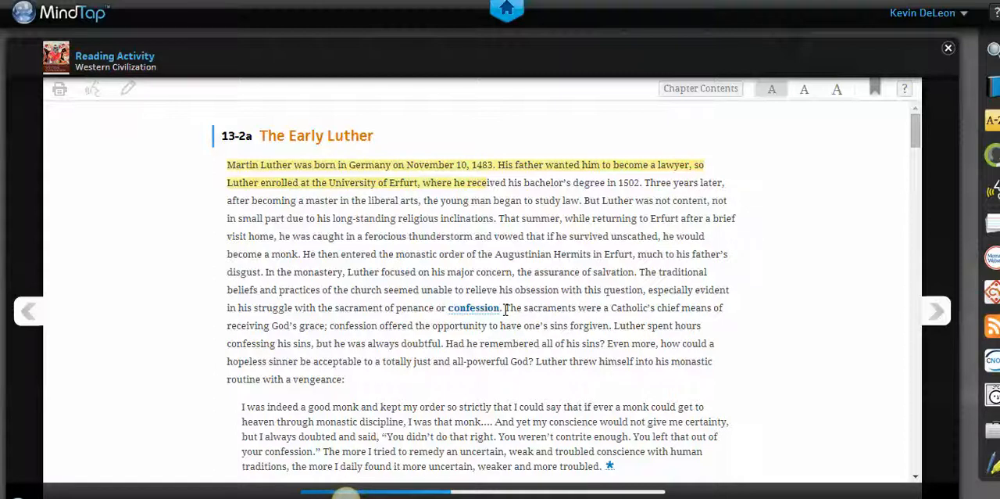
pyautogui.moveTo(768, 237)
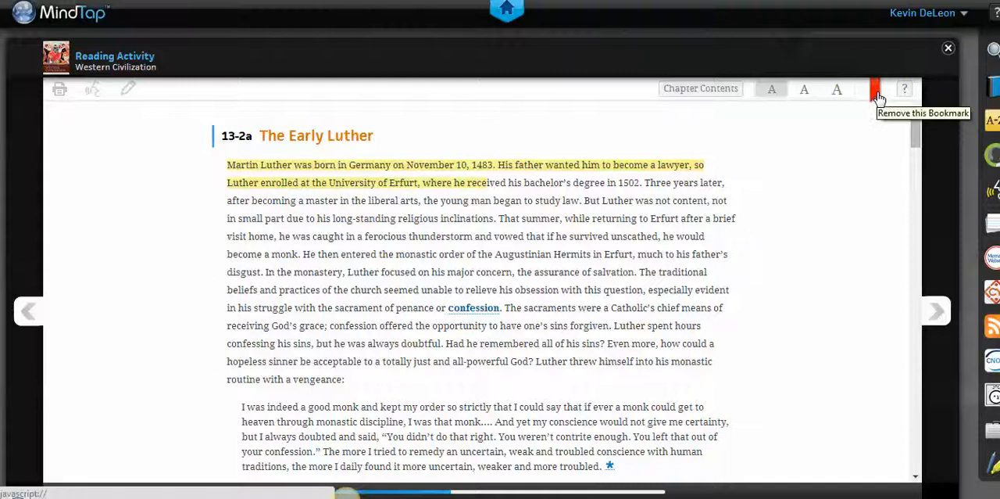
pyautogui.moveTo(715, 100)
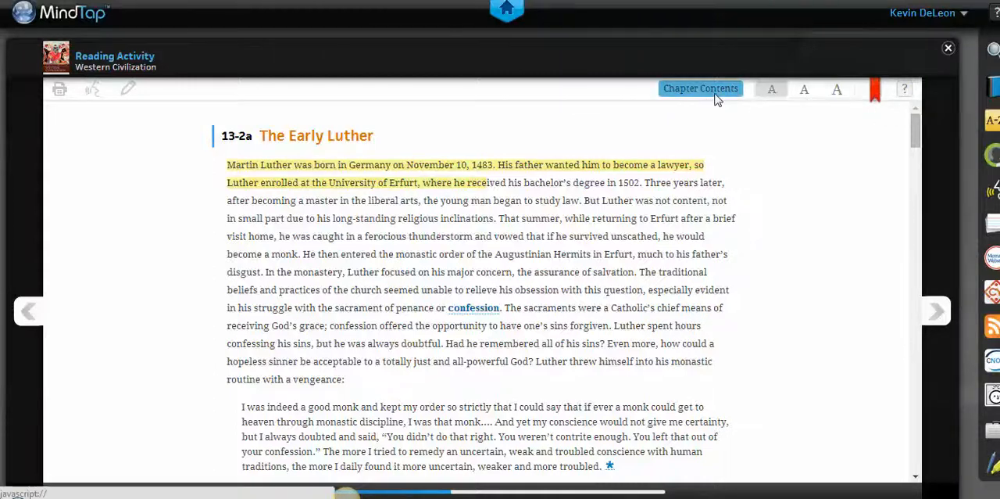
# Jump to the Chapter 13 contents, try larger and normal text sizes, and show the account options
pyautogui.click(700, 88)
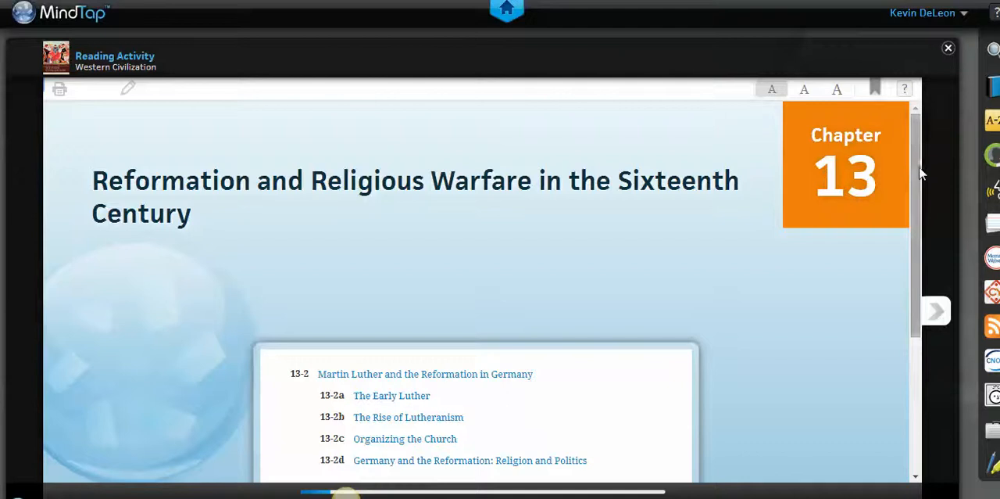
pyautogui.scroll(-3)
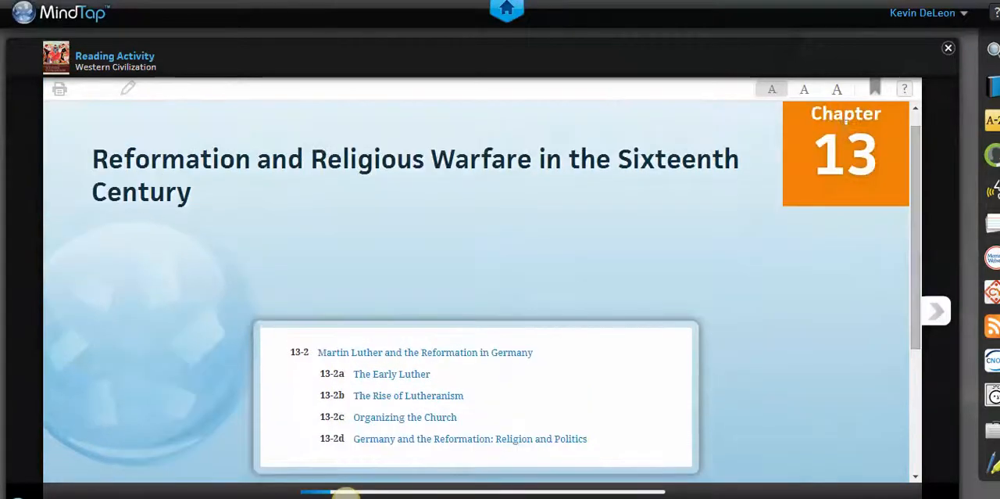
pyautogui.click(835, 88)
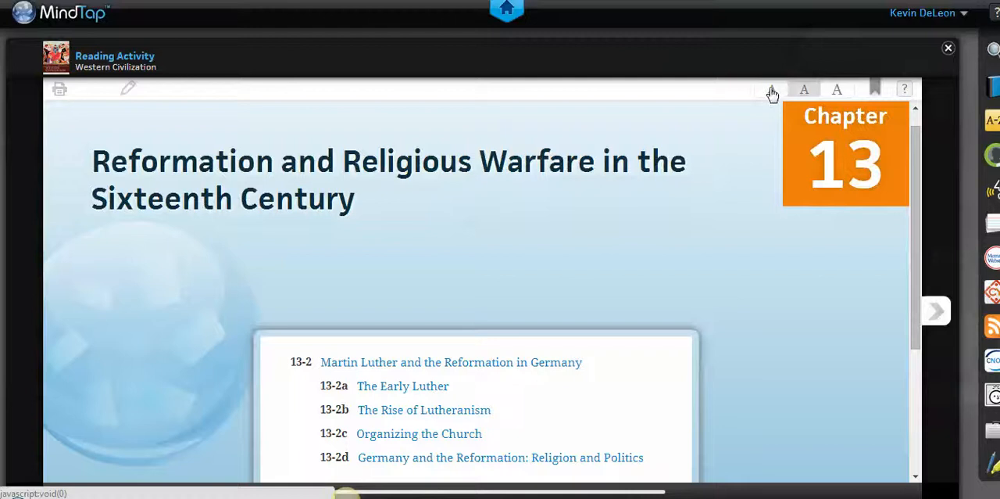
pyautogui.click(802, 88)
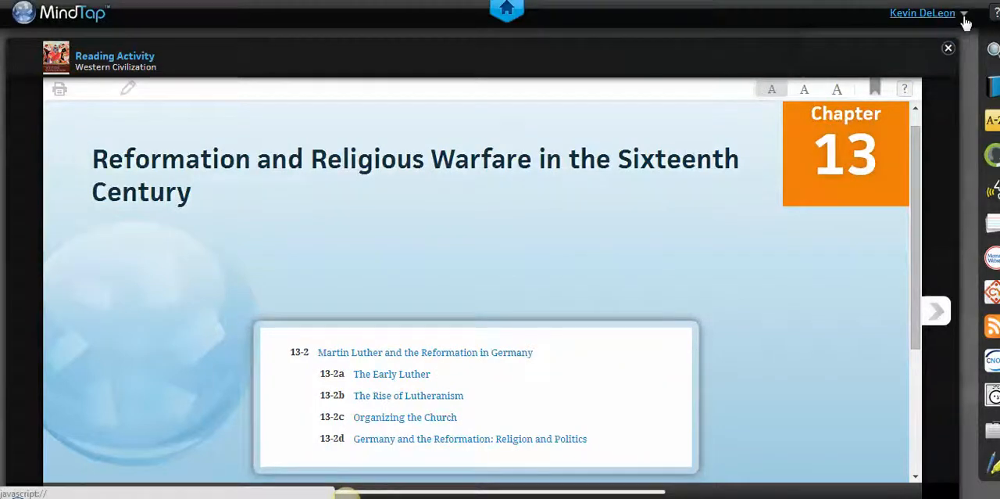
pyautogui.click(961, 13)
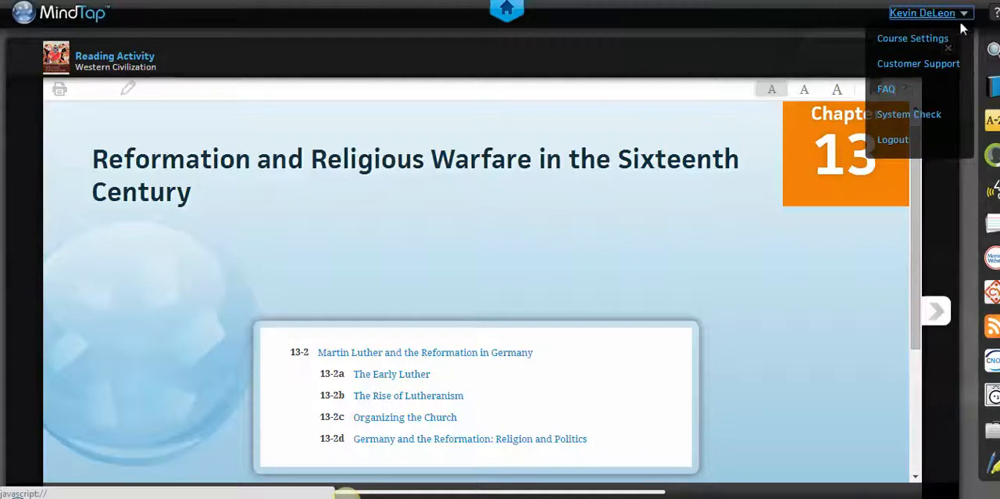
pyautogui.moveTo(937, 114)
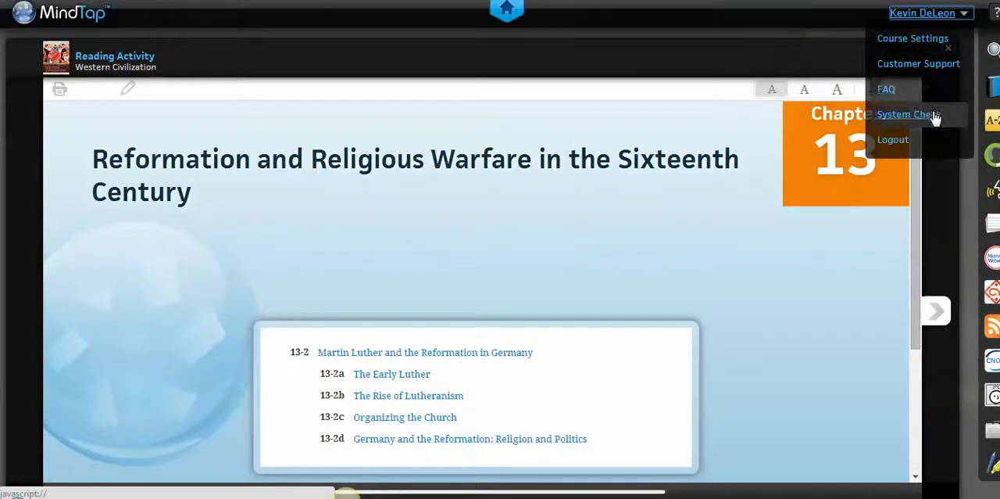
pyautogui.click(907, 114)
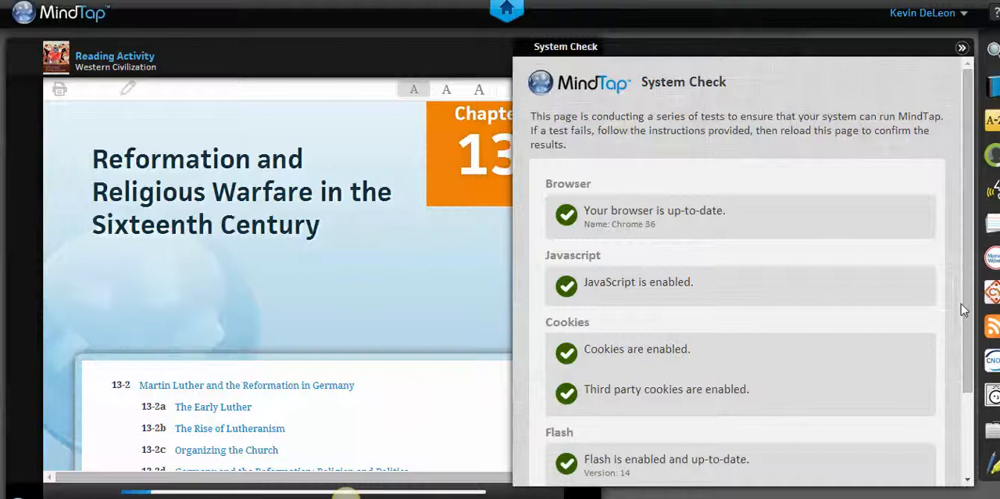
pyautogui.scroll(-3)
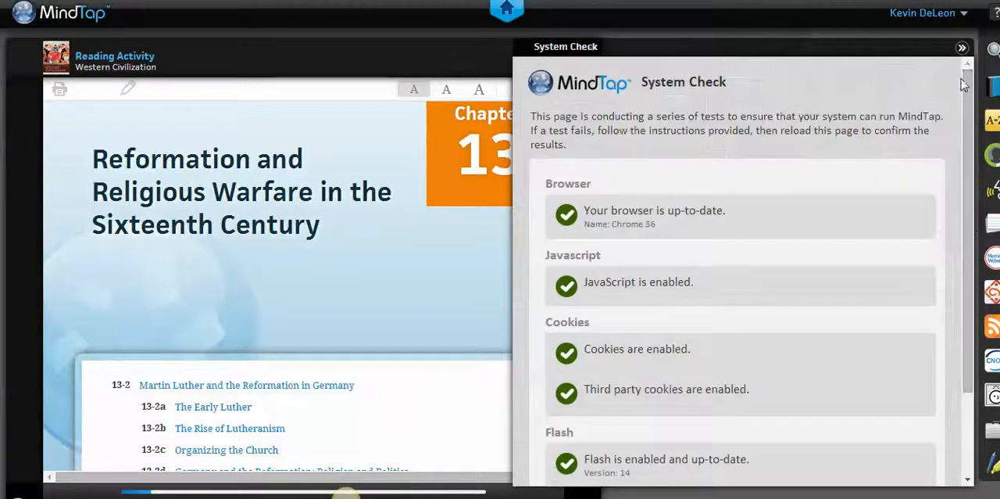
pyautogui.click(948, 48)
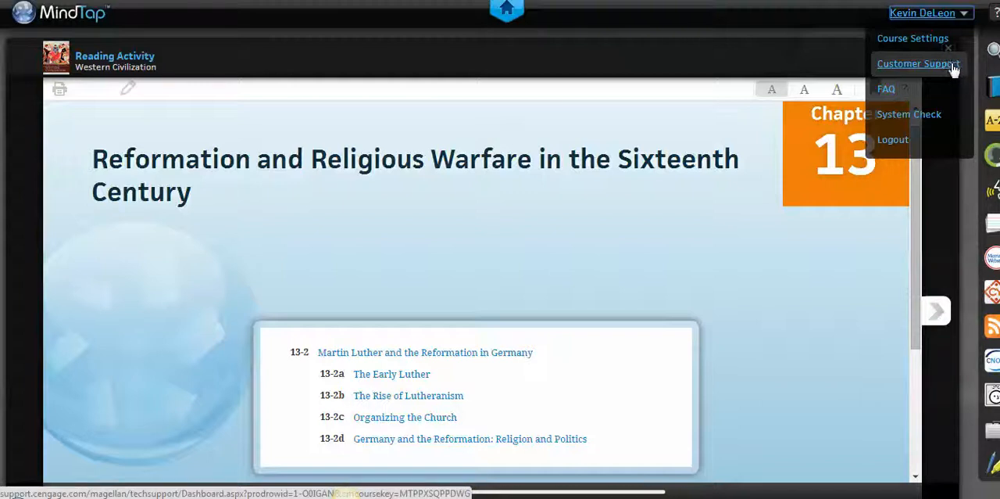
# Open Cengage Customer Support from the username menu and browse the MindTap knowledgebase articles
pyautogui.click(912, 64)
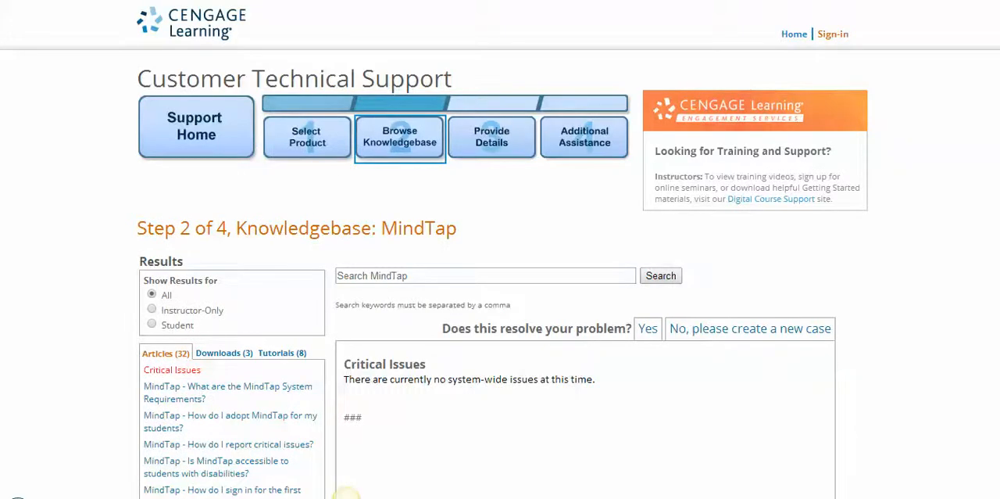
pyautogui.scroll(-3)
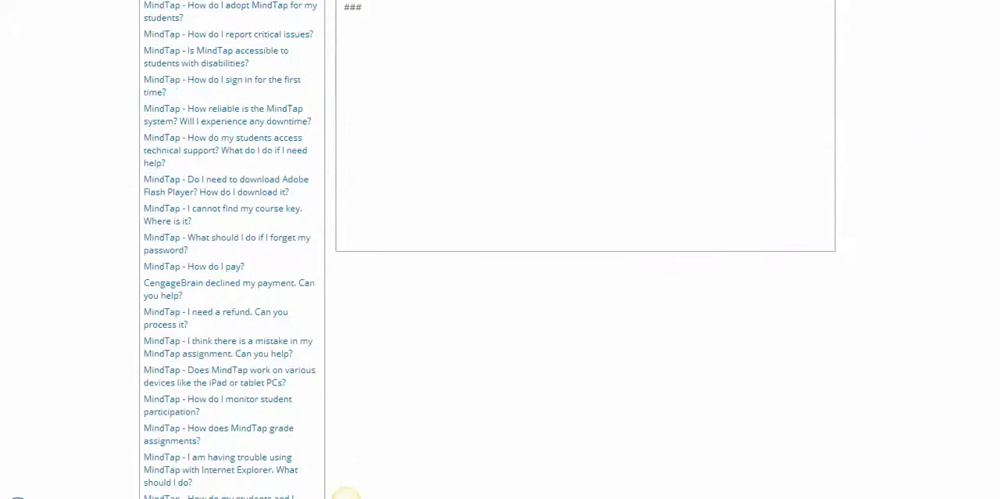
pyautogui.scroll(3)
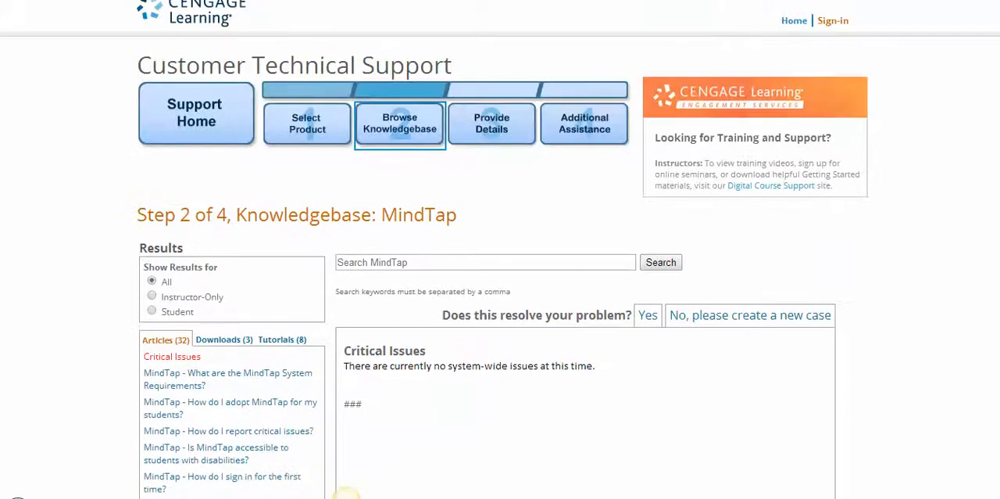
pyautogui.moveTo(755, 10)
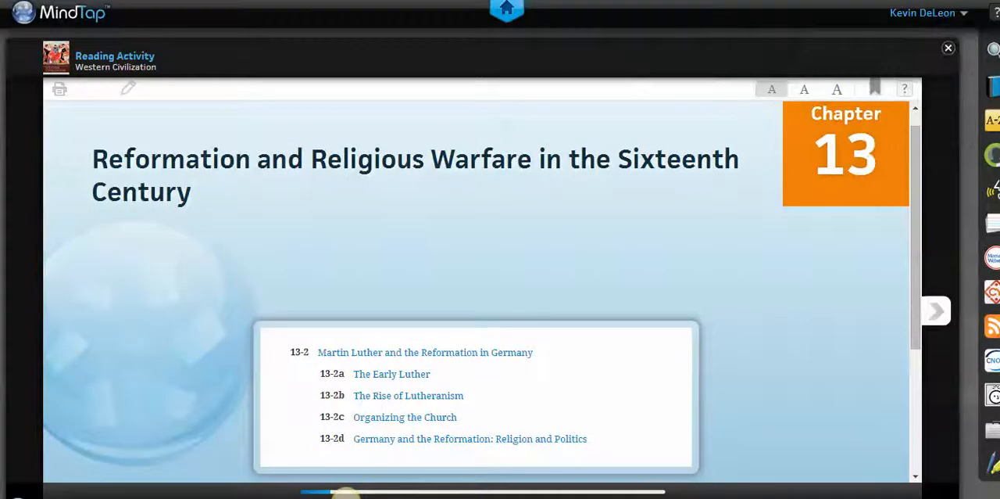
pyautogui.moveTo(896, 261)
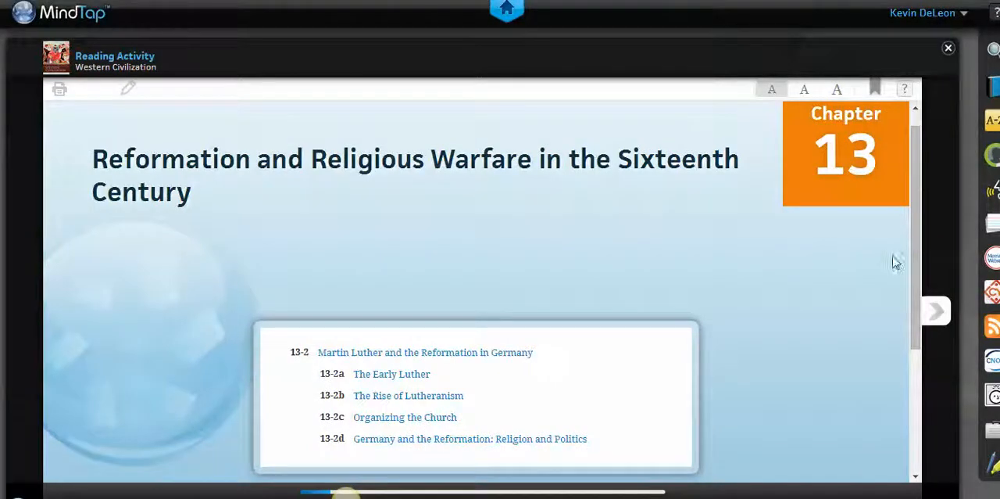
pyautogui.moveTo(905, 89)
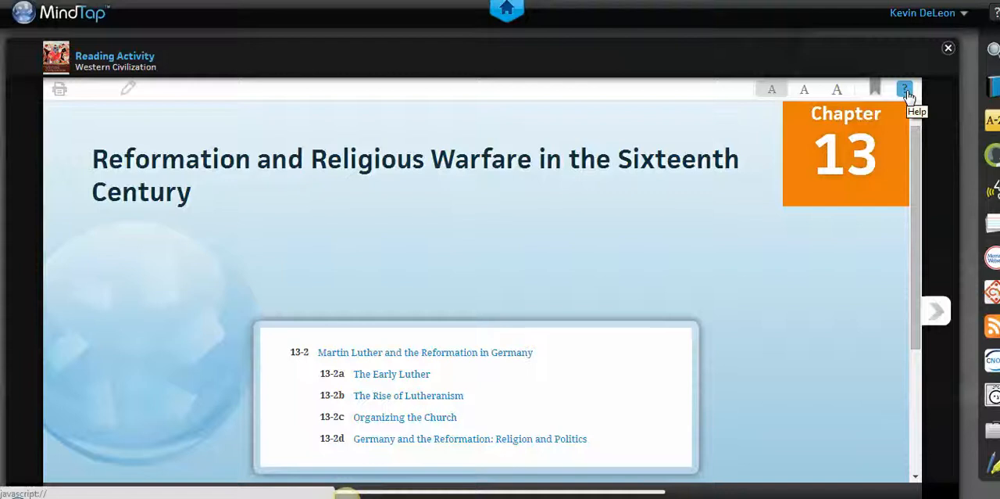
# View the reader's tips overlay, then close the Chapter 13 reading activity
pyautogui.click(905, 87)
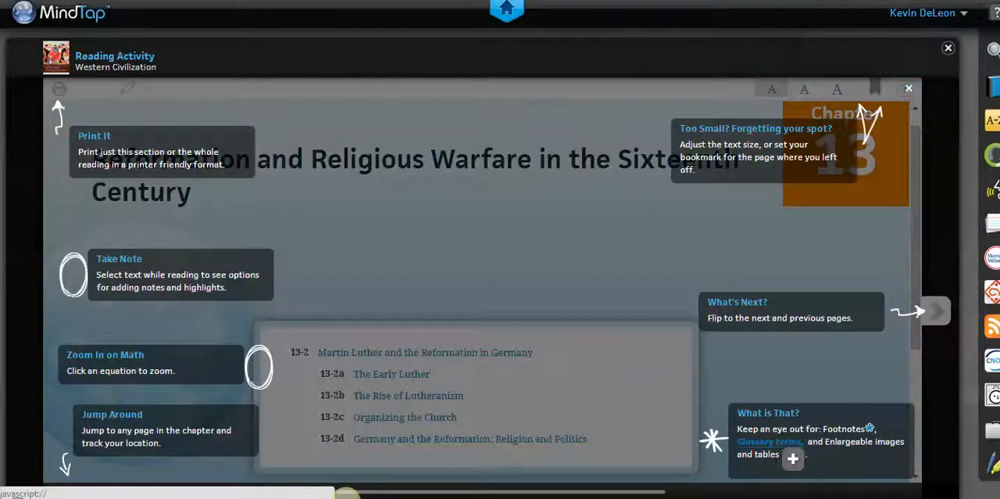
pyautogui.moveTo(53, 148)
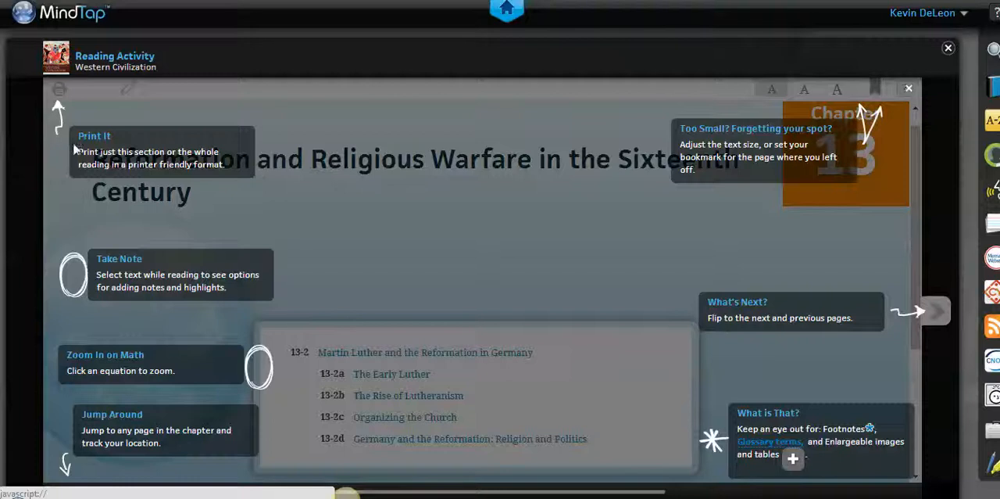
pyautogui.moveTo(516, 165)
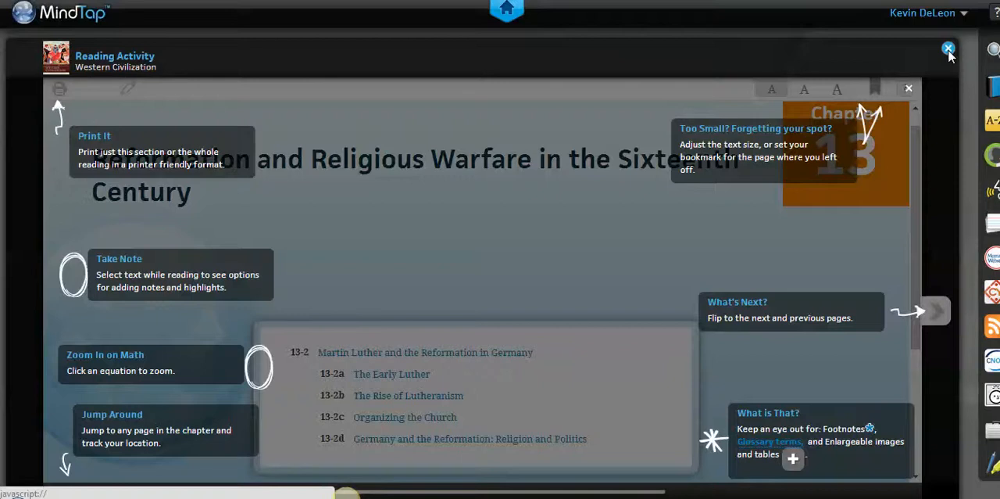
pyautogui.click(947, 49)
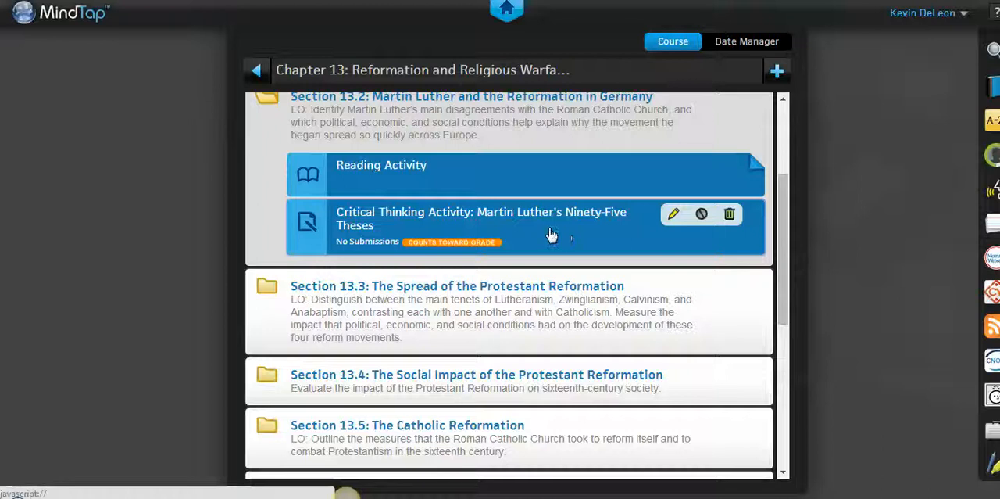
# Open the Section 13.2 Ninety-Five Theses critical thinking activity and go to question 1
pyautogui.click(481, 219)
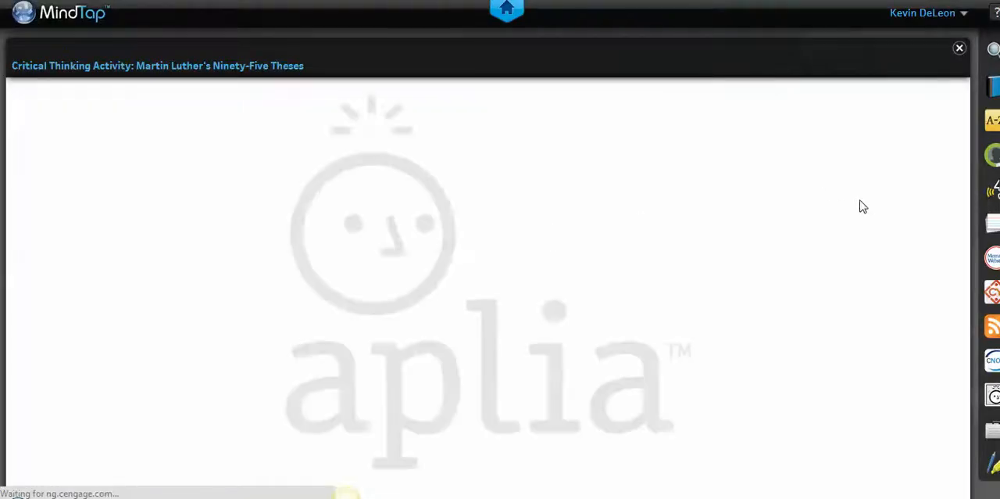
pyautogui.moveTo(963, 238)
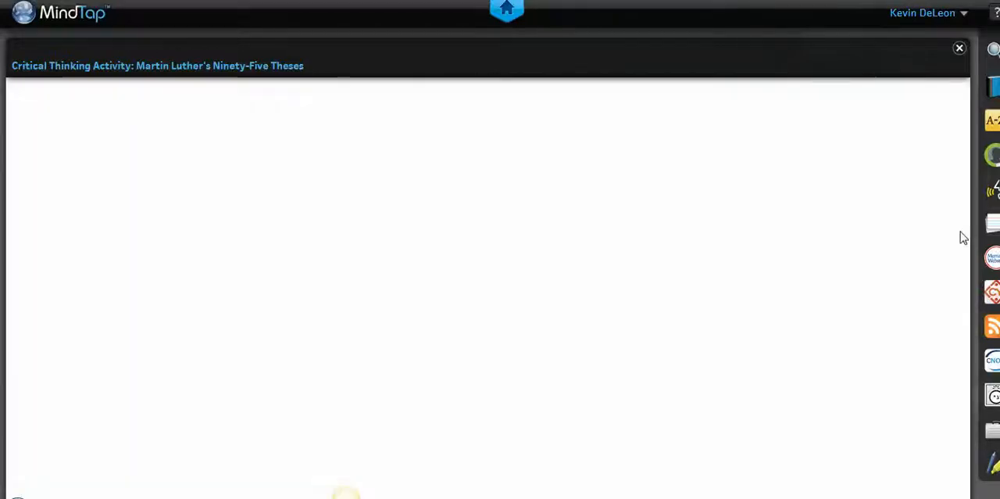
pyautogui.moveTo(788, 196)
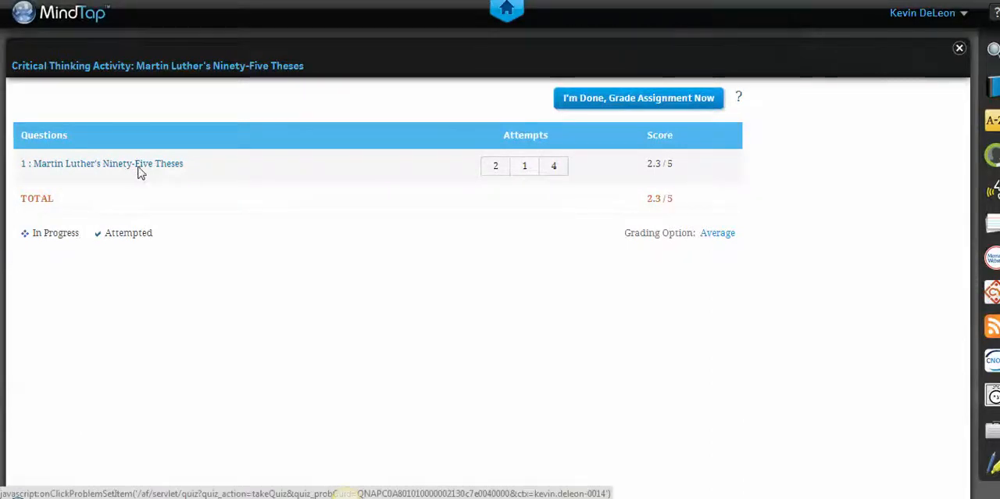
pyautogui.click(101, 164)
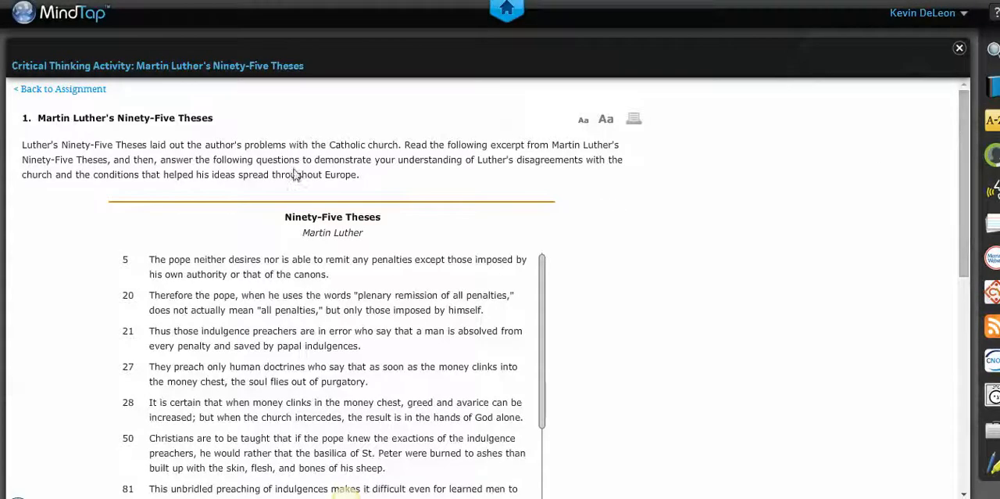
pyautogui.moveTo(991, 258)
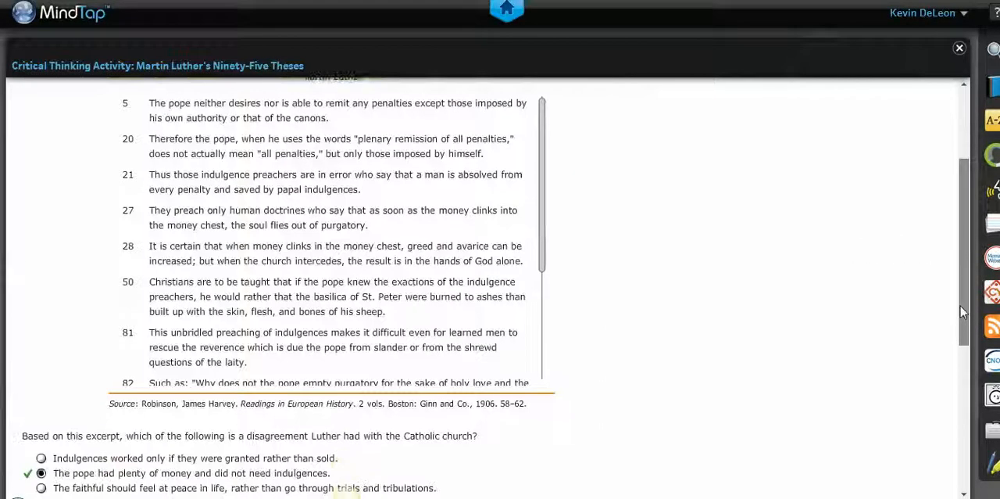
pyautogui.scroll(-3)
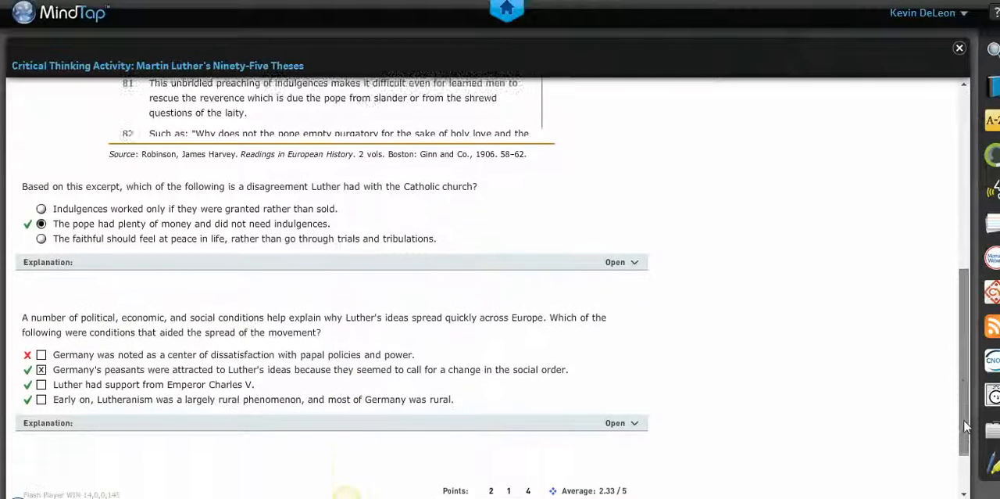
pyautogui.scroll(-3)
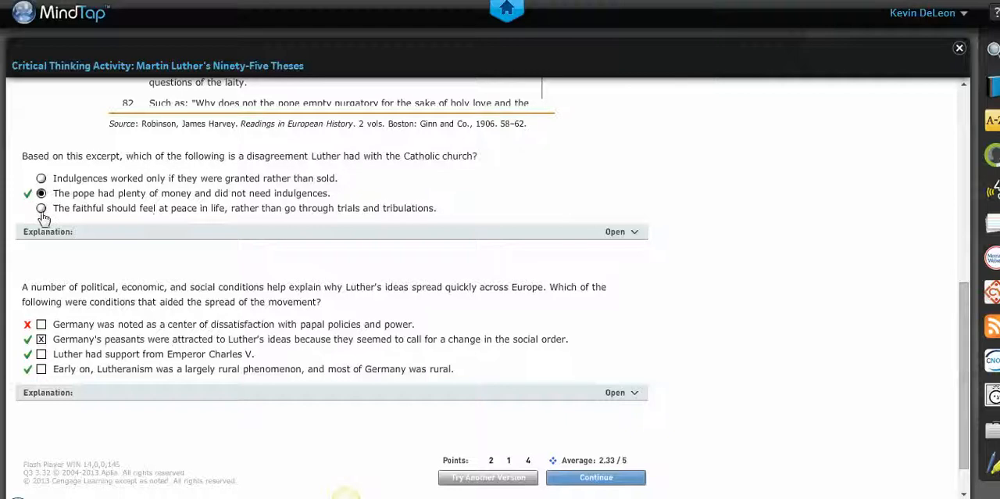
pyautogui.moveTo(629, 263)
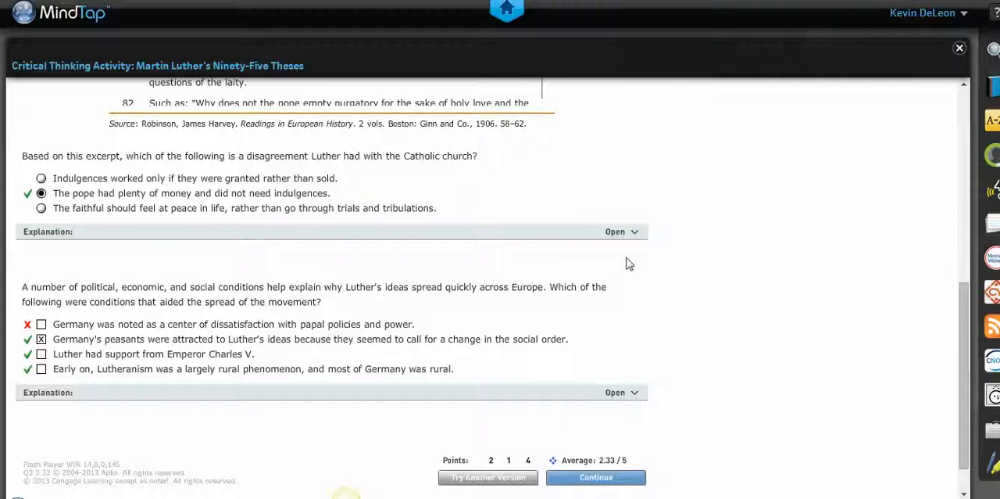
pyautogui.scroll(-3)
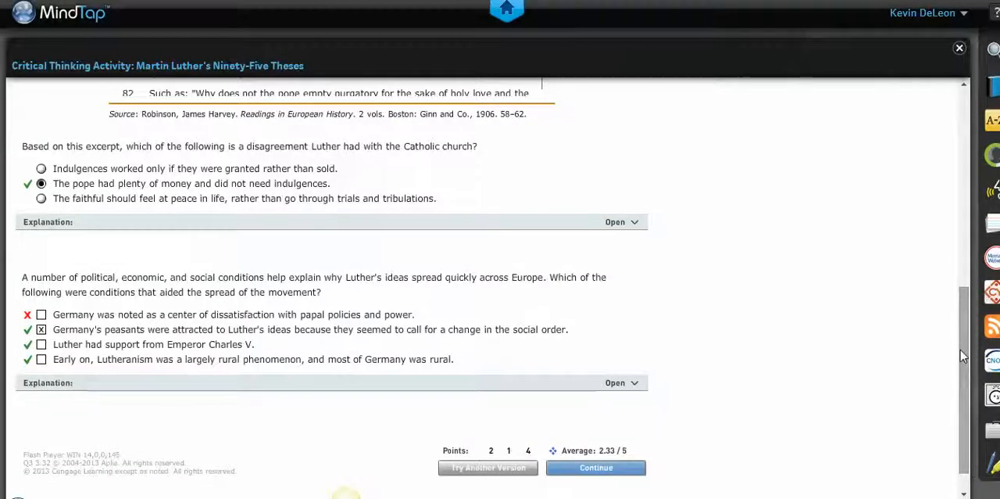
pyautogui.moveTo(469, 477)
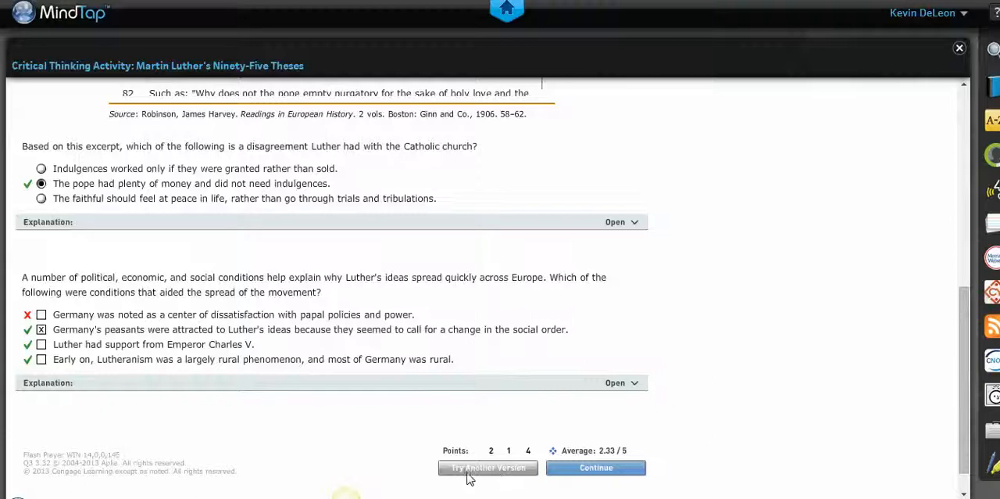
pyautogui.moveTo(536, 481)
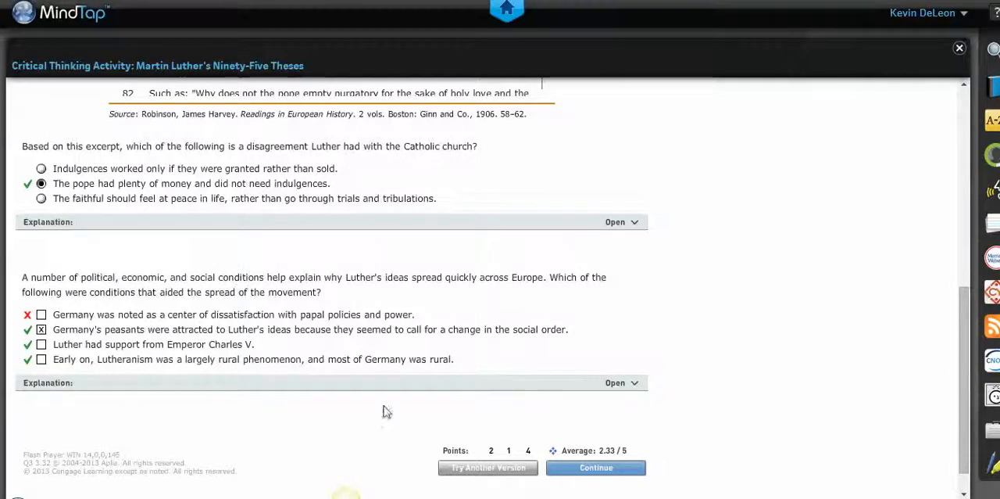
pyautogui.moveTo(205, 261)
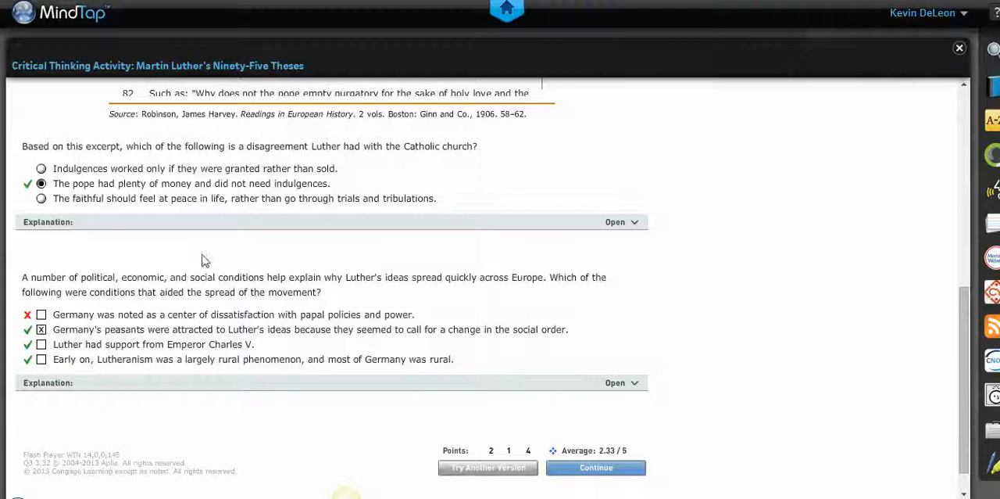
pyautogui.moveTo(46, 317)
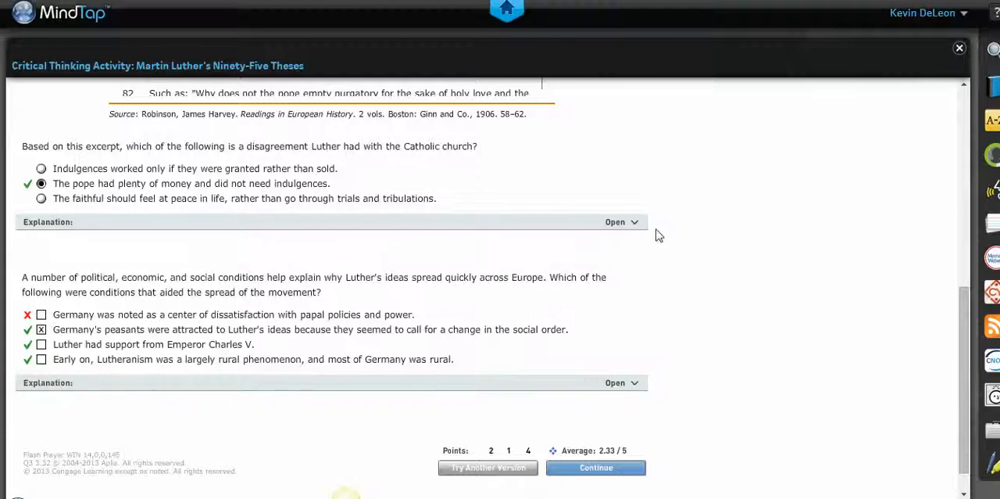
# Expand the first question's explanation citing theses 82 and 86, and scroll to the Points summary
pyautogui.click(621, 221)
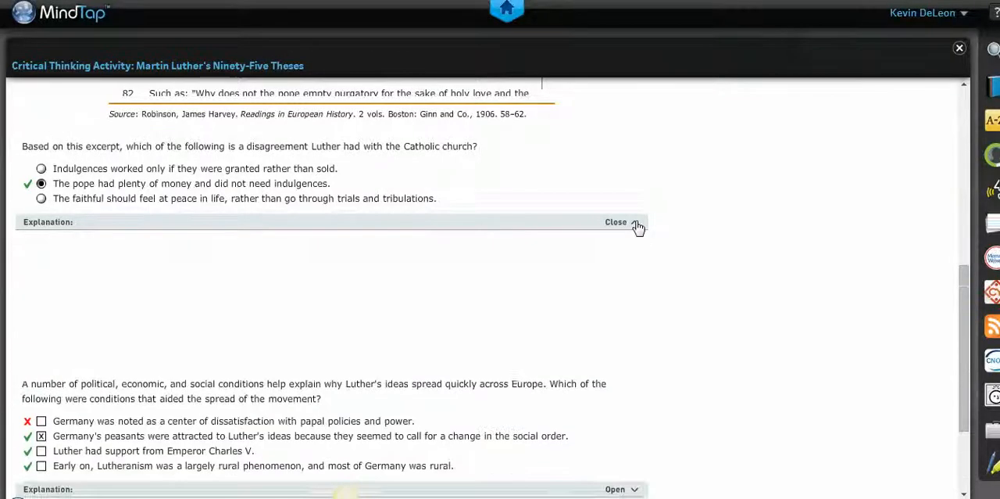
pyautogui.click(634, 222)
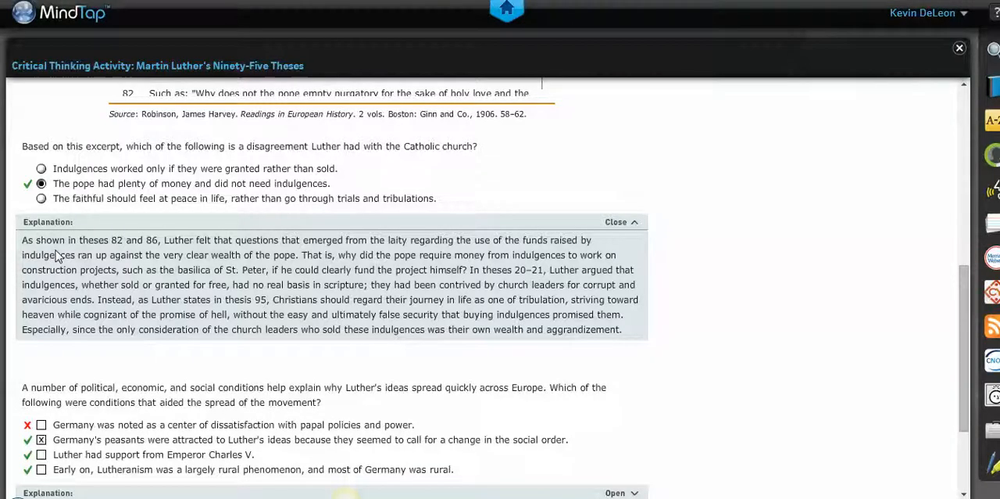
pyautogui.moveTo(506, 172)
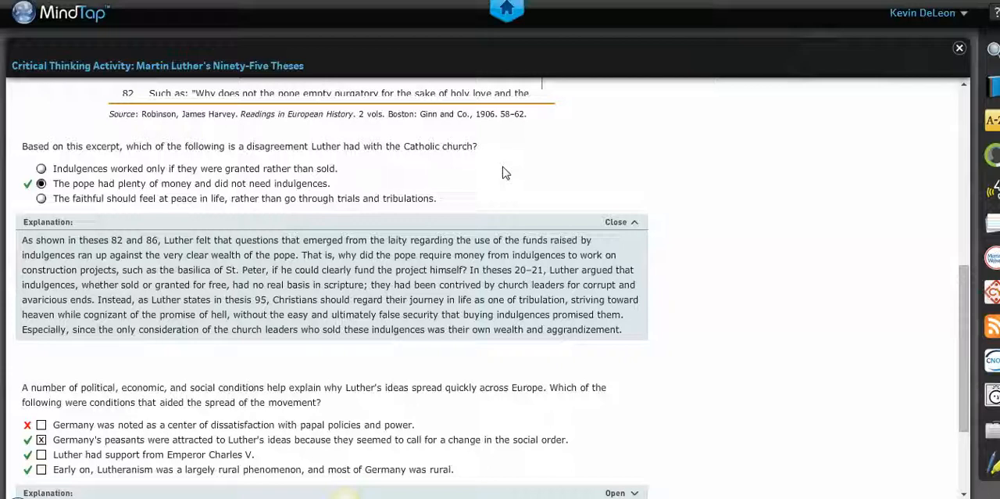
pyautogui.moveTo(956, 339)
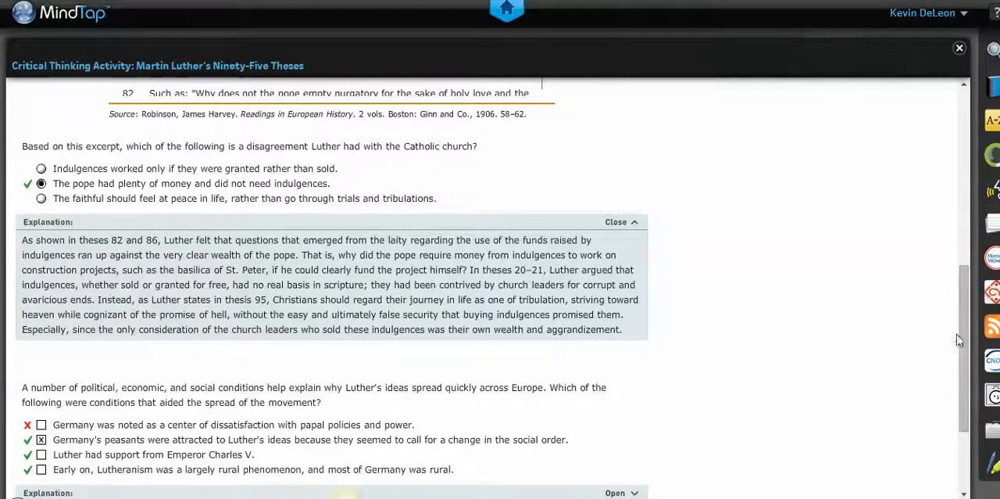
pyautogui.scroll(-3)
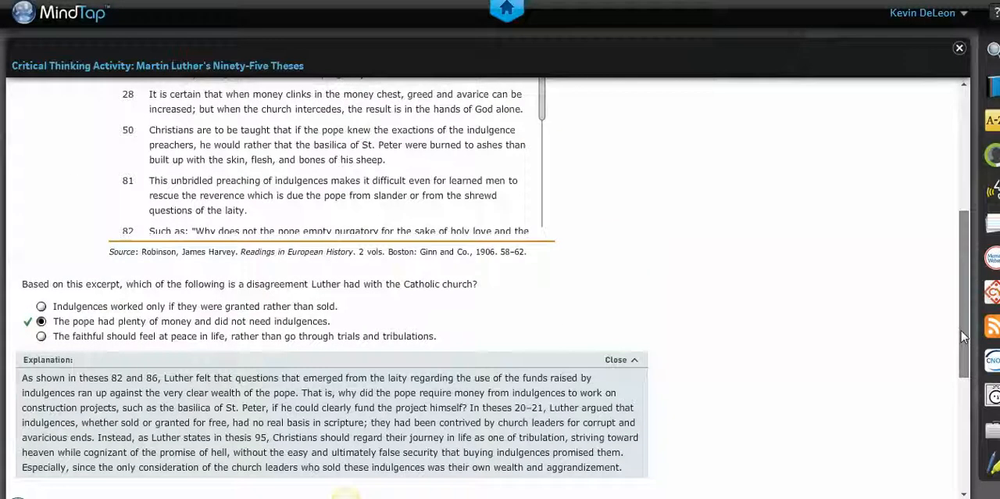
pyautogui.scroll(-3)
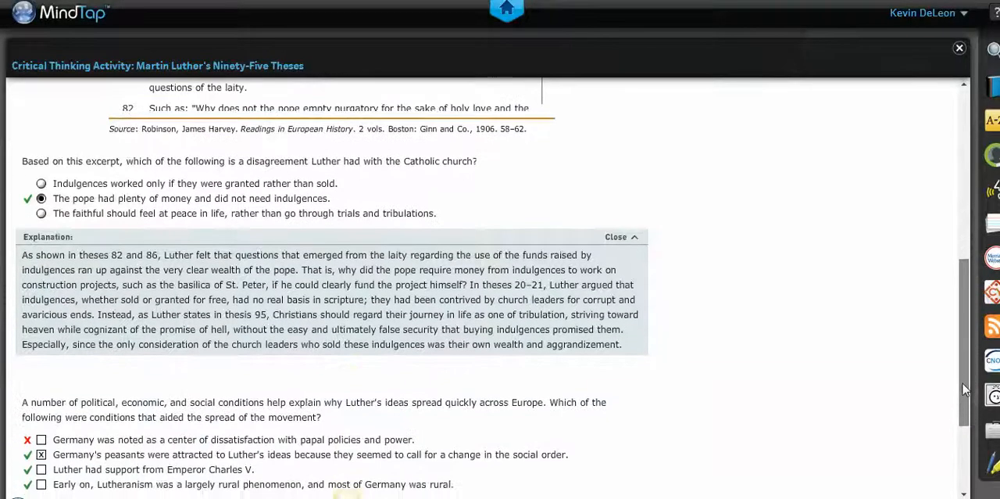
pyautogui.scroll(-3)
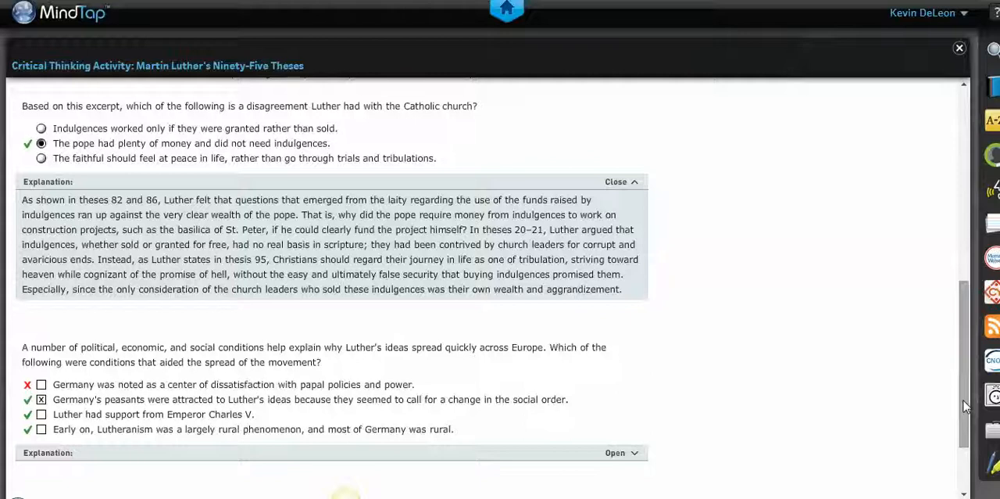
pyautogui.scroll(-3)
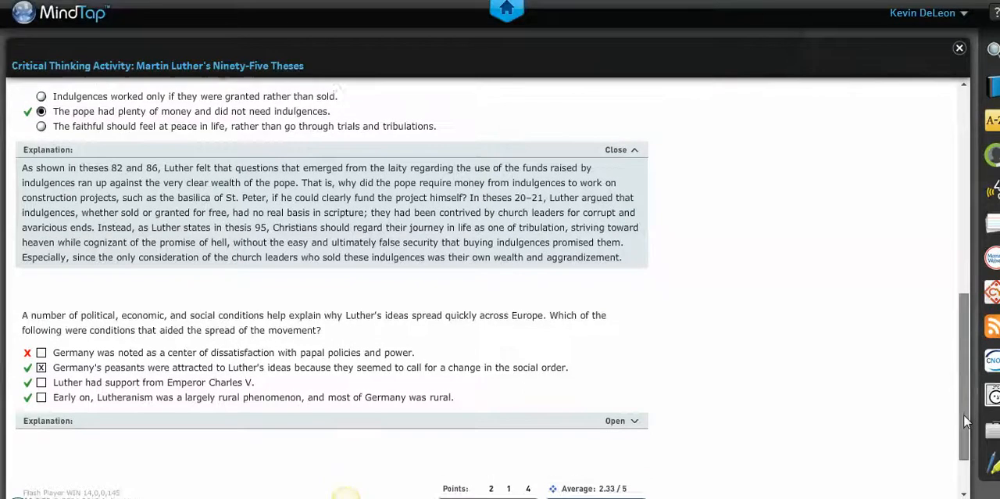
pyautogui.scroll(-3)
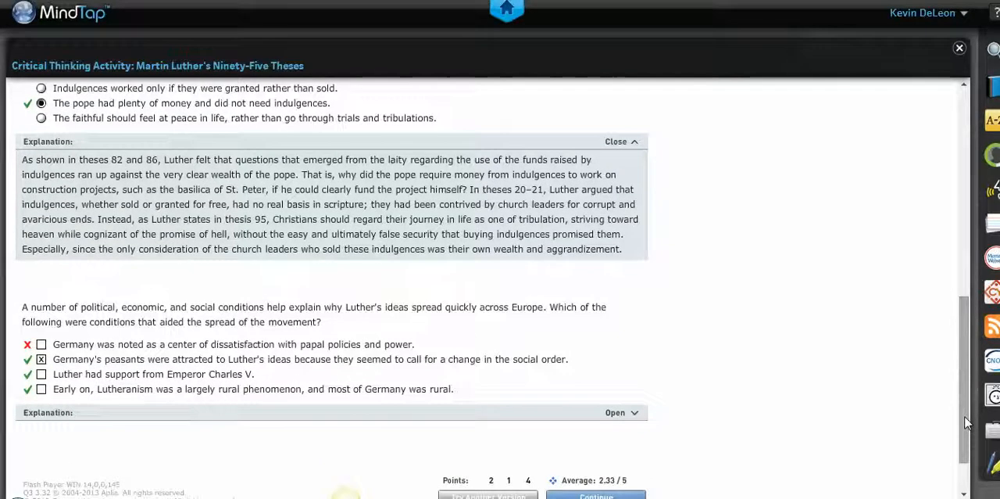
pyautogui.scroll(-3)
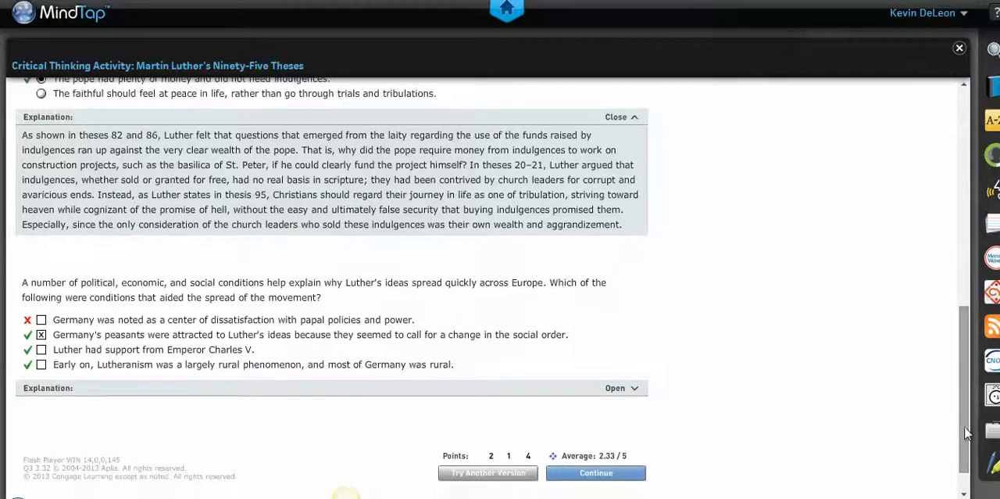
pyautogui.moveTo(517, 483)
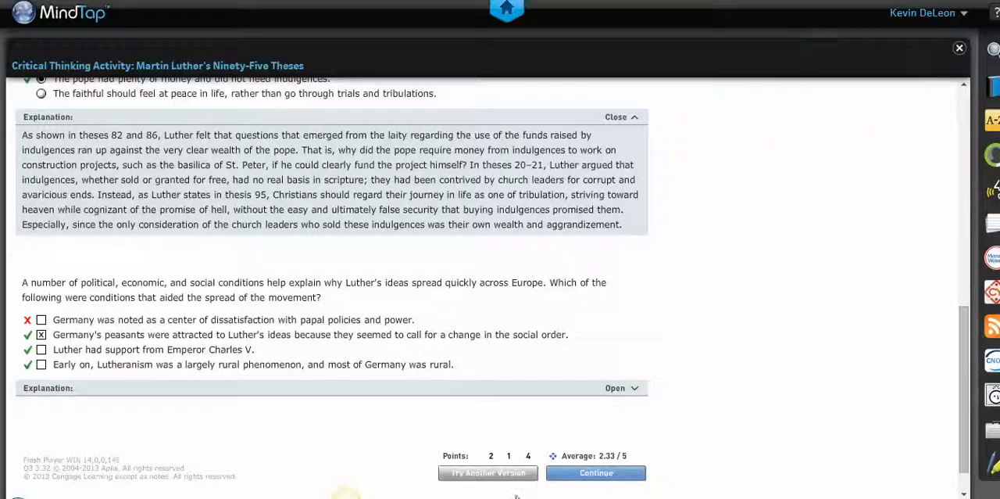
pyautogui.moveTo(596, 473)
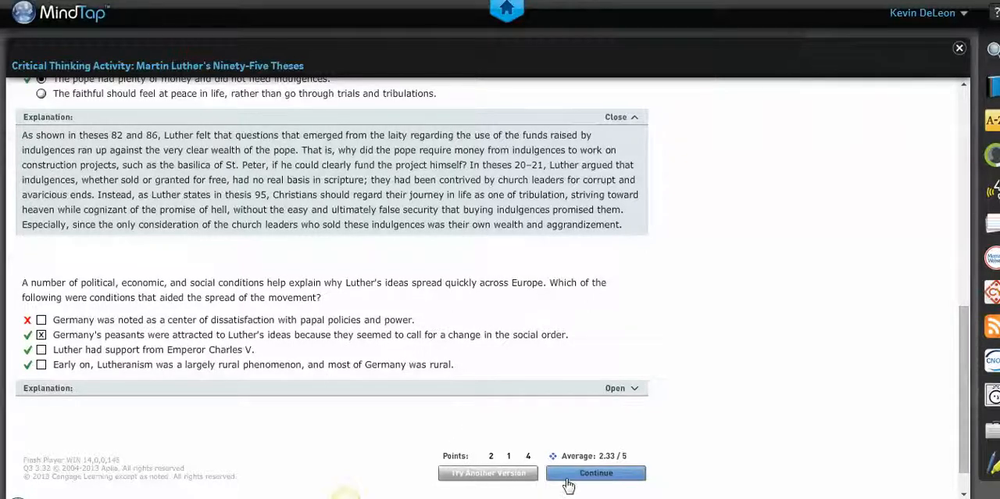
pyautogui.moveTo(494, 472)
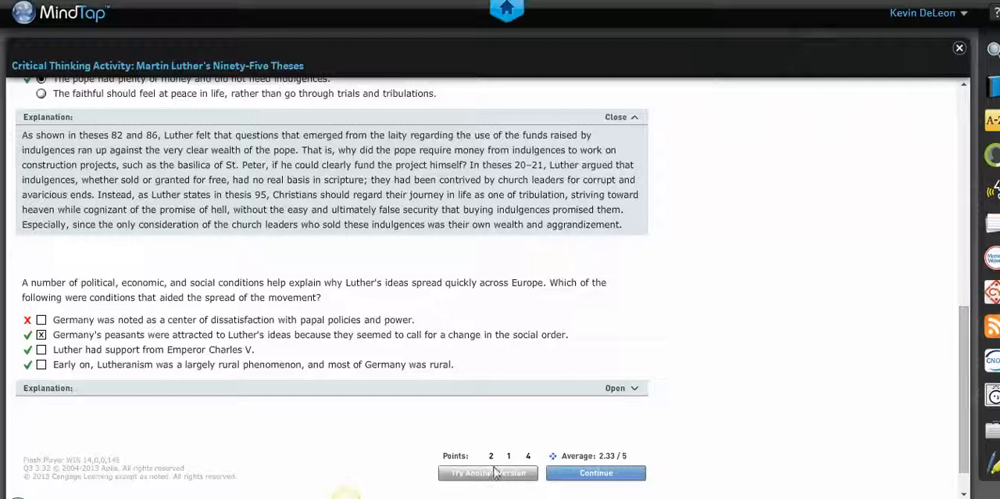
pyautogui.moveTo(436, 215)
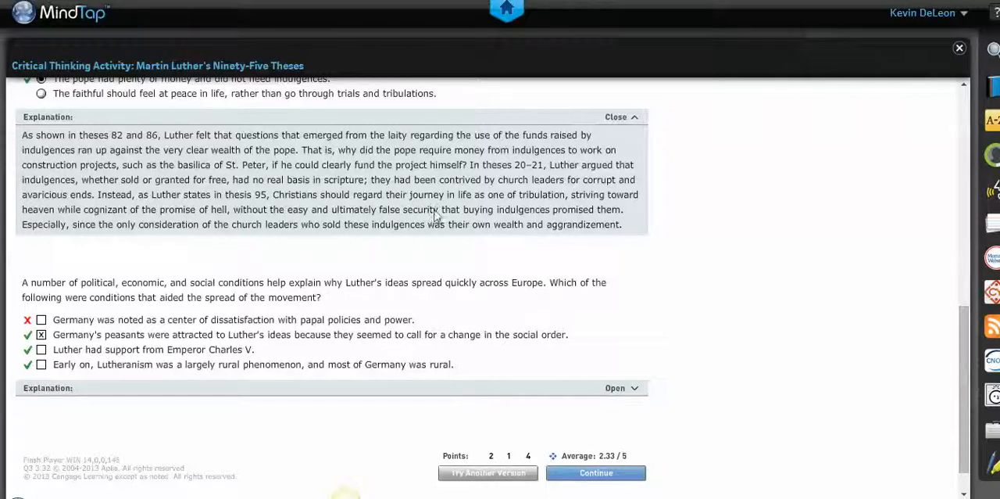